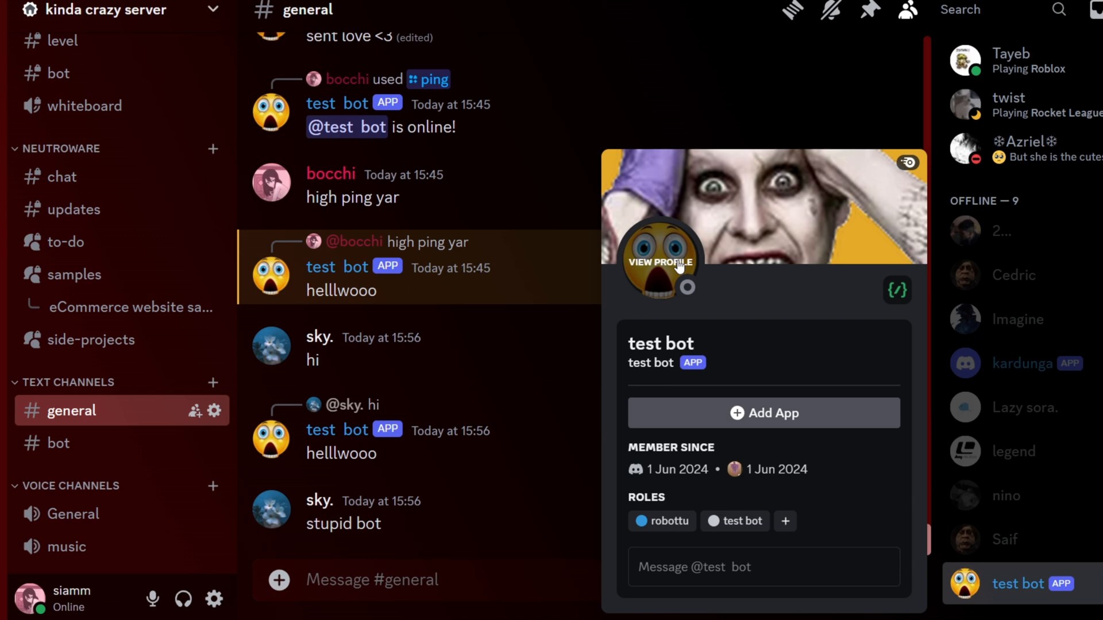
View the test bot's full profile, checking its Mutual Servers and User Info sections.
{"action": "left_click", "coordinate": [660, 262]}
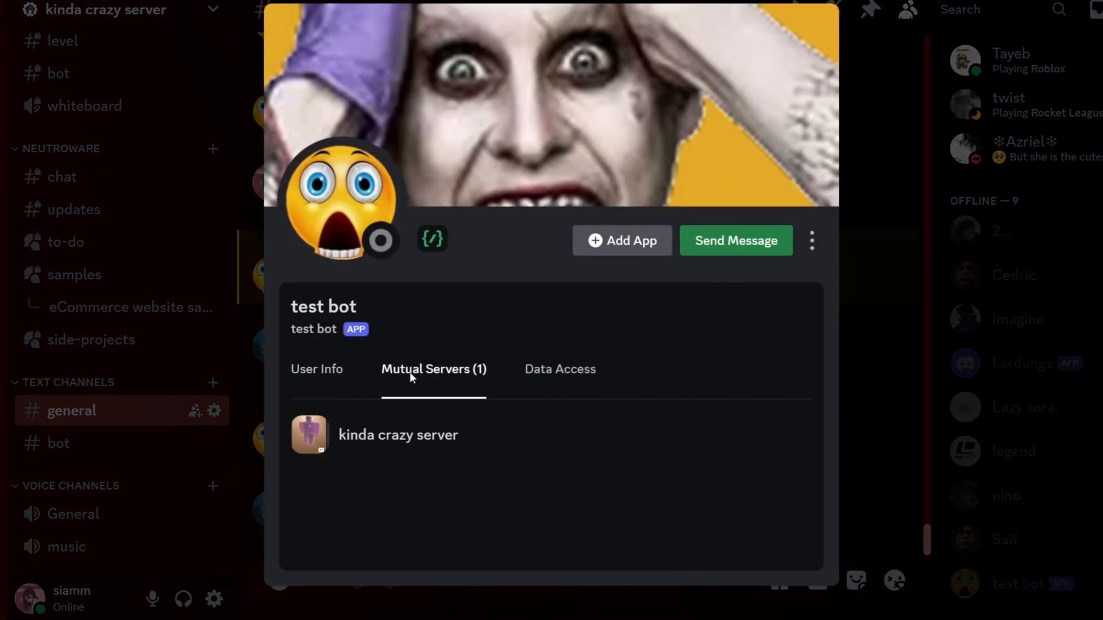
{"action": "left_click", "coordinate": [316, 369]}
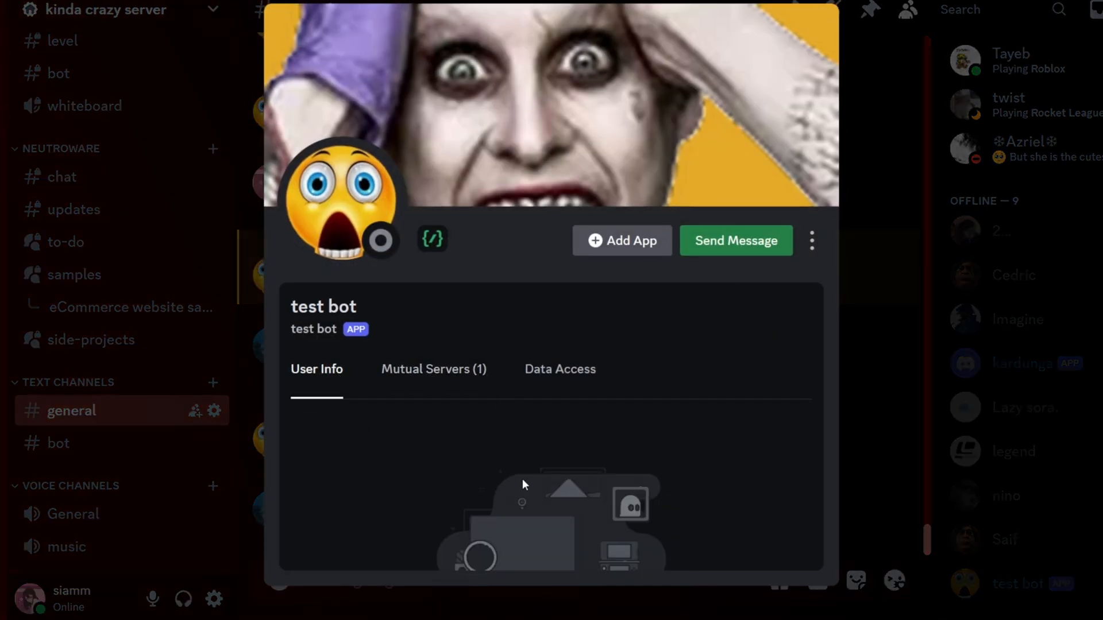
{"action": "left_click", "coordinate": [559, 369]}
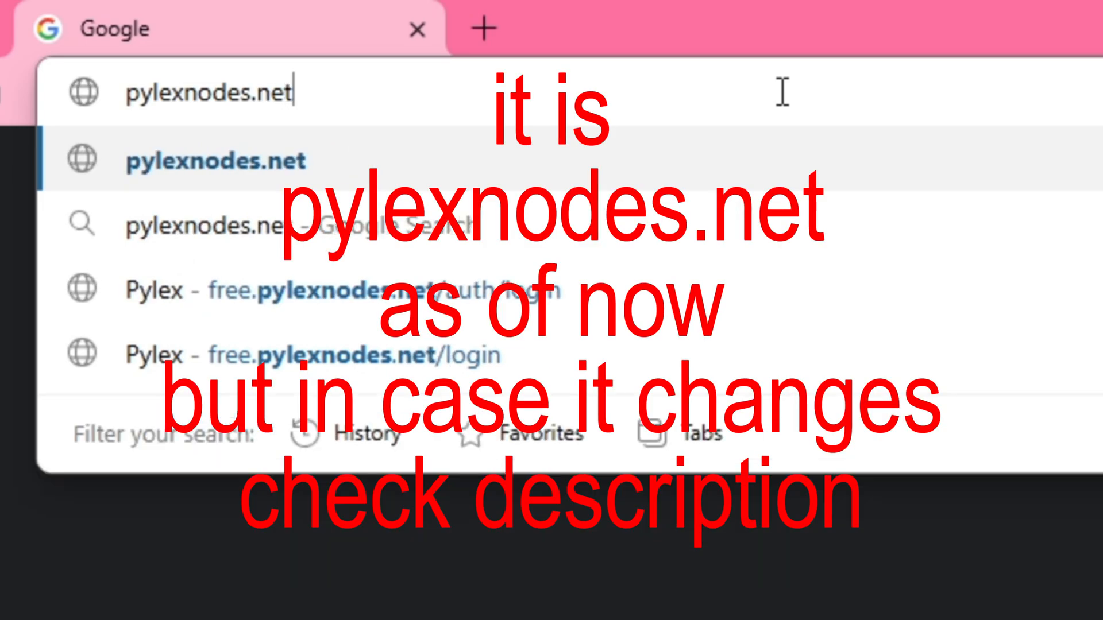
Load pylexnodes.net and go to its Free Hosting sign-up page.
{"action": "key", "text": "Enter"}
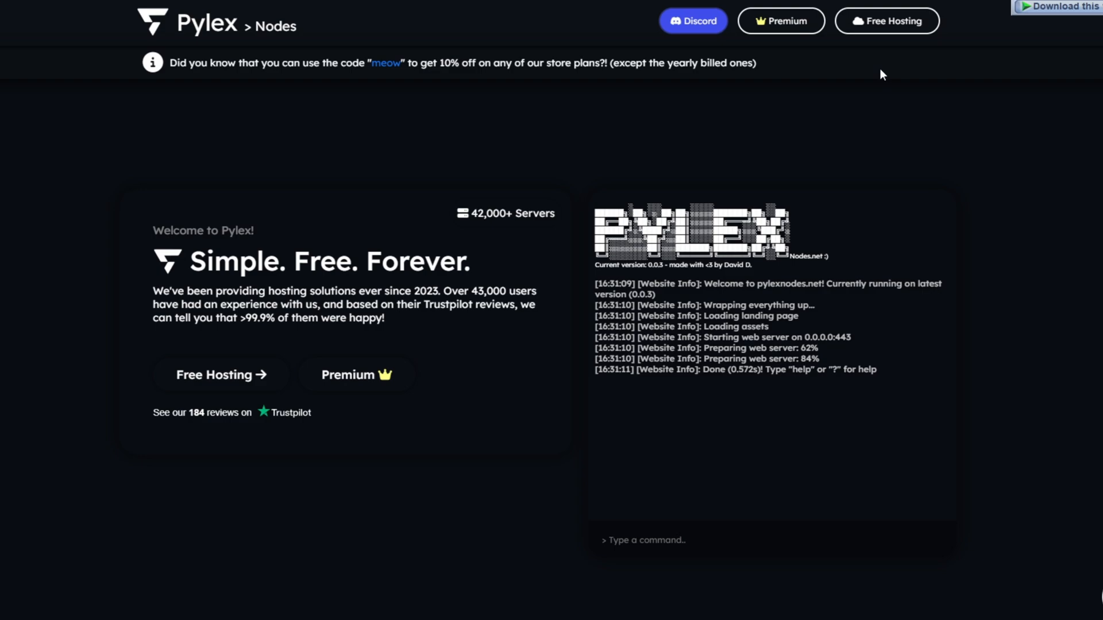
{"action": "mouse_move", "coordinate": [826, 165]}
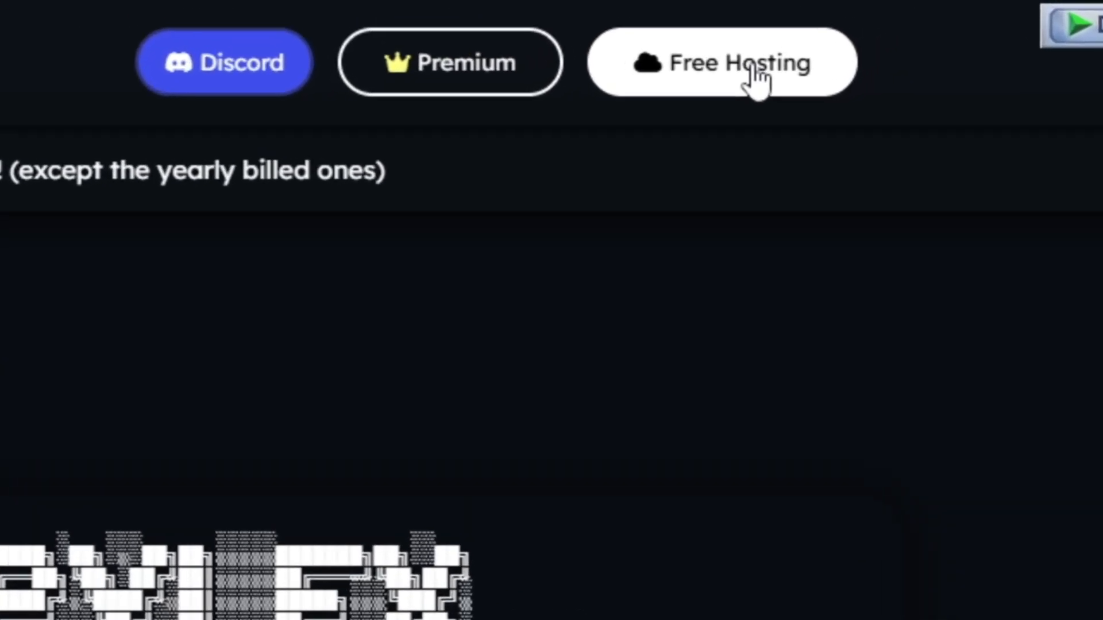
{"action": "left_click", "coordinate": [720, 62]}
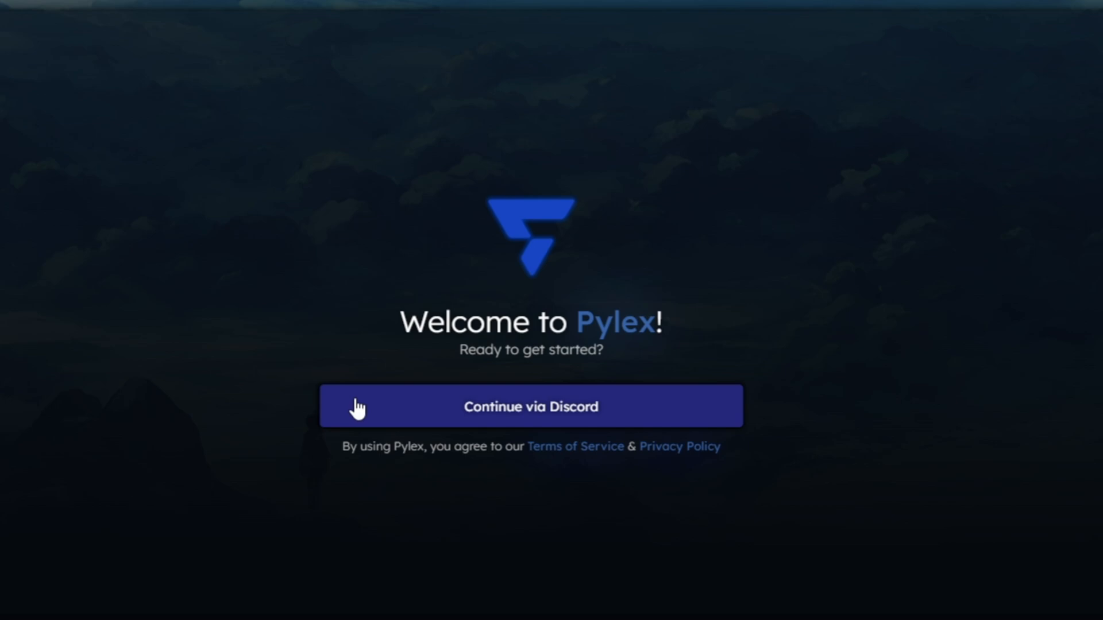
{"action": "mouse_move", "coordinate": [1027, 261]}
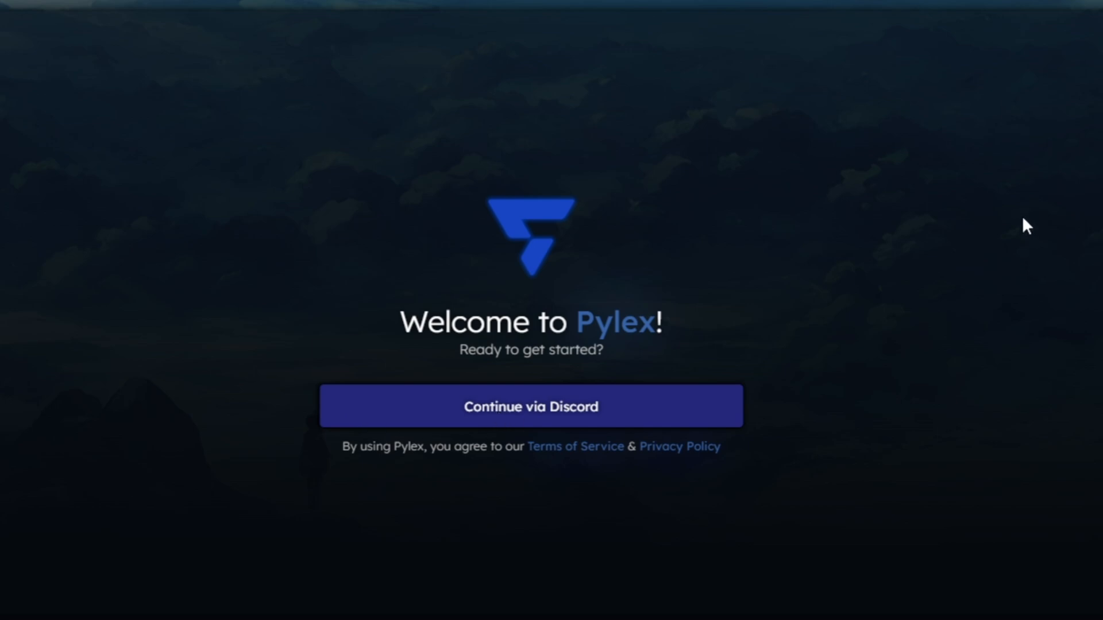
Continue via Discord and authorise Pylex, landing on the Free-plan dashboard.
{"action": "left_click", "coordinate": [530, 406]}
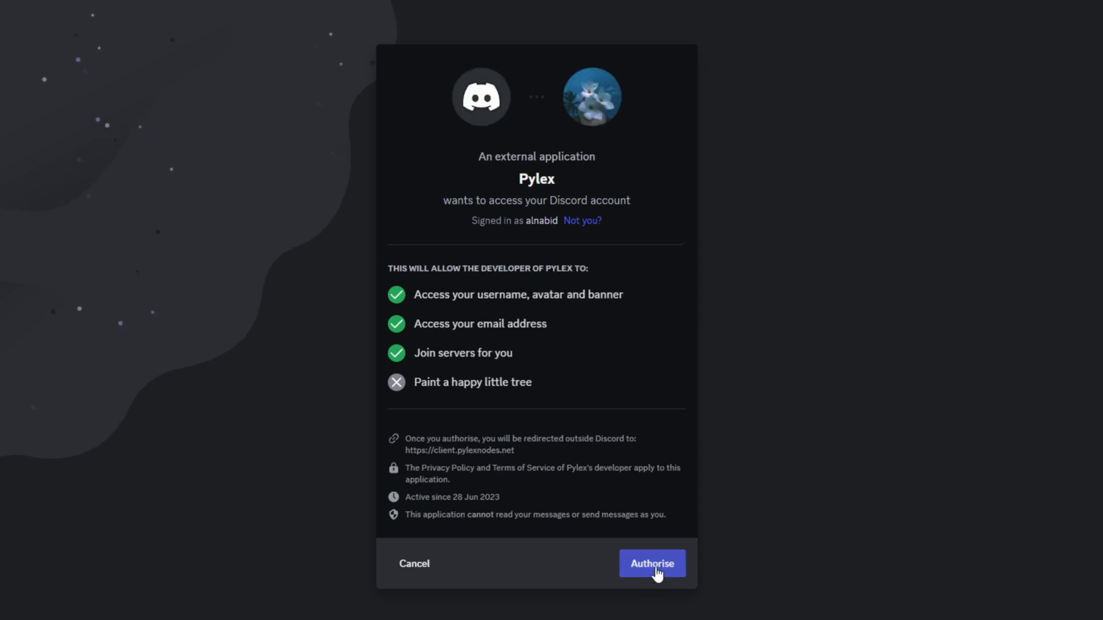
{"action": "left_click", "coordinate": [650, 563]}
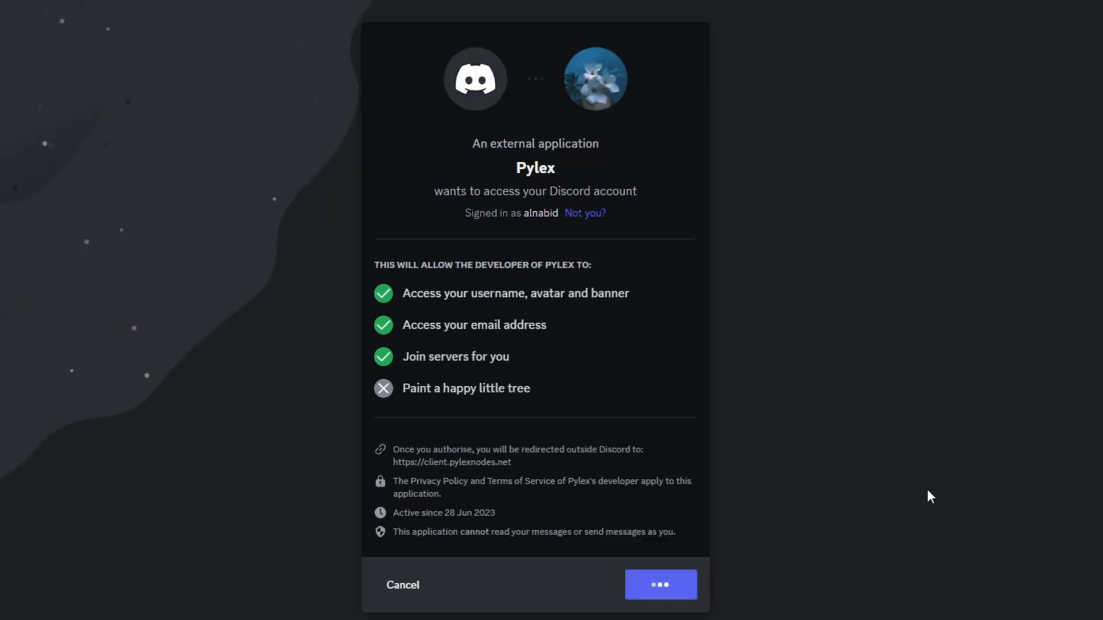
{"action": "left_click", "coordinate": [659, 585]}
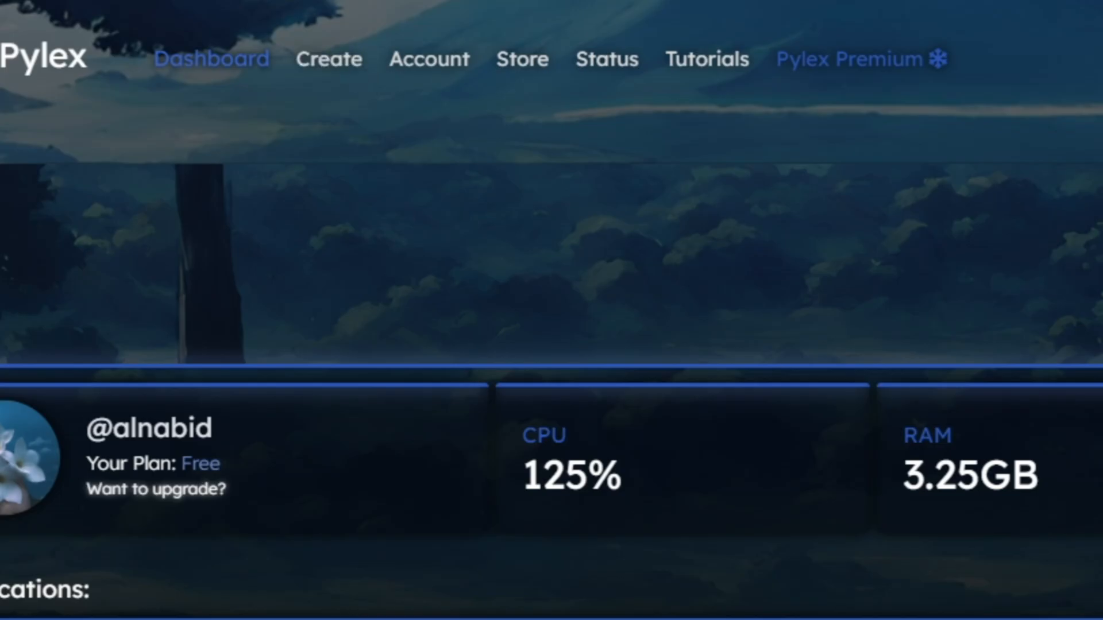
Fill the Create form with server name testbot and description 'this is for test!' on Pylex Free.
{"action": "scroll", "scroll_direction": "down", "scroll_amount": 3}
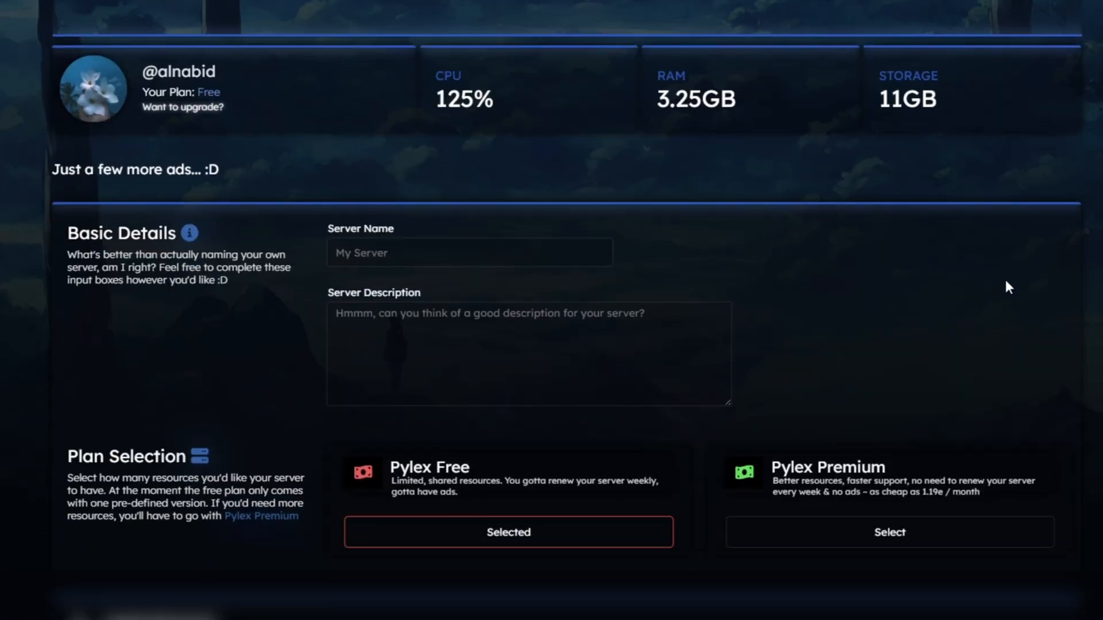
{"action": "scroll", "scroll_direction": "down", "scroll_amount": 3}
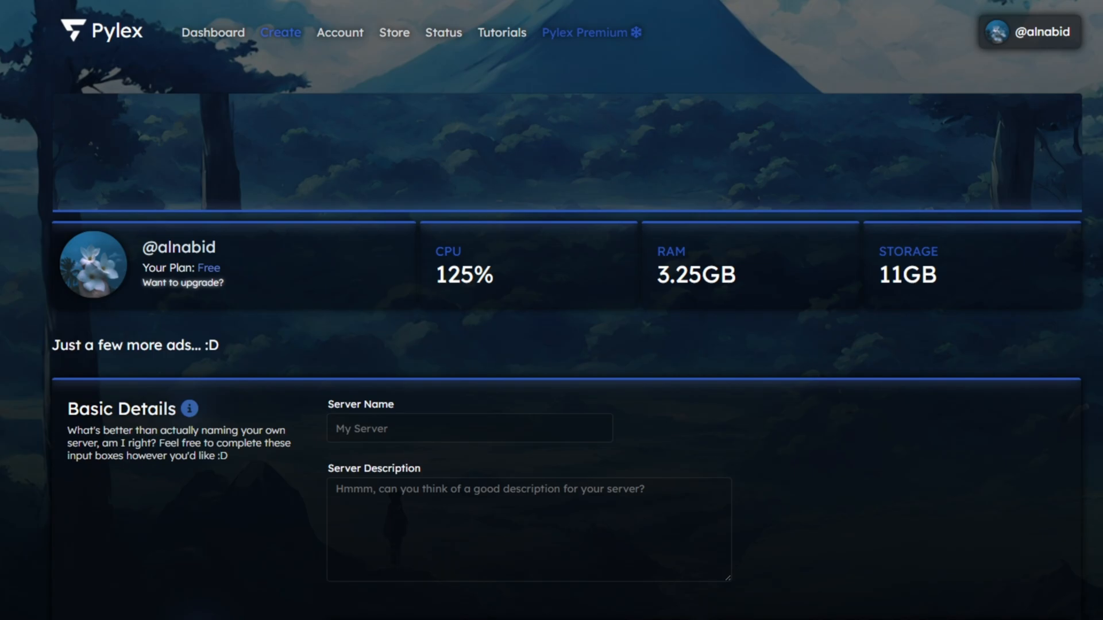
{"action": "type", "text": "testbot"}
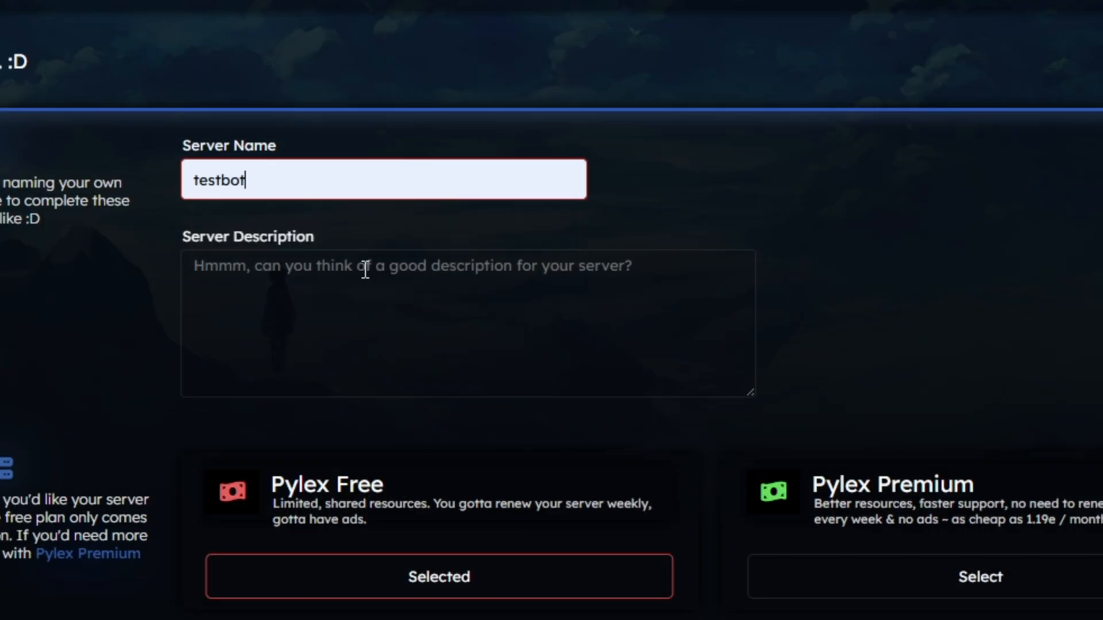
{"action": "type", "text": "this is for test"}
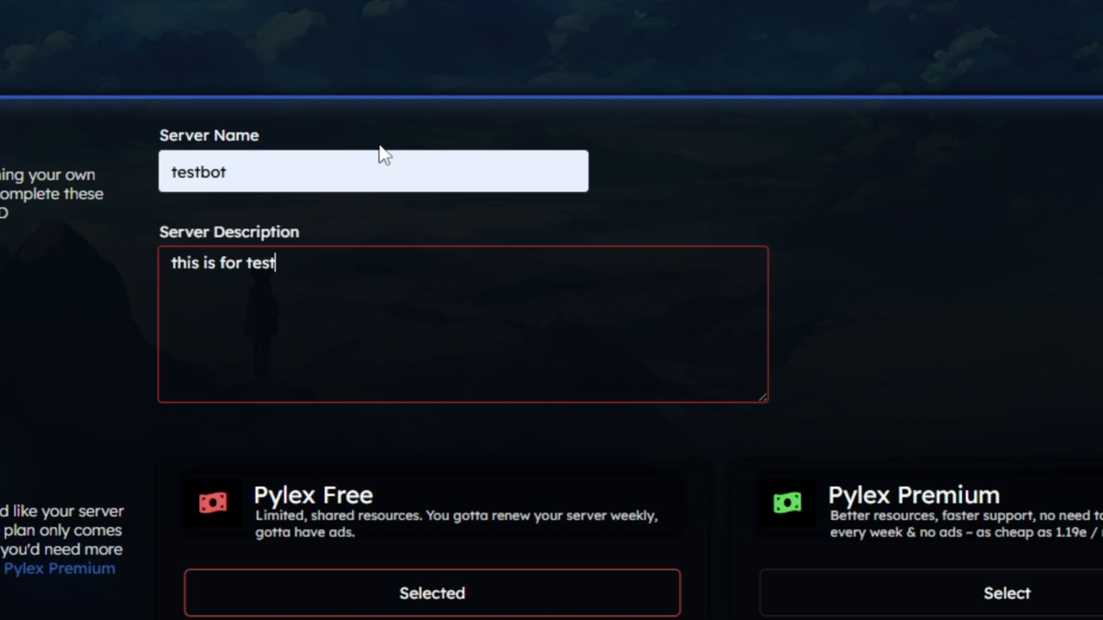
{"action": "type", "text": "!"}
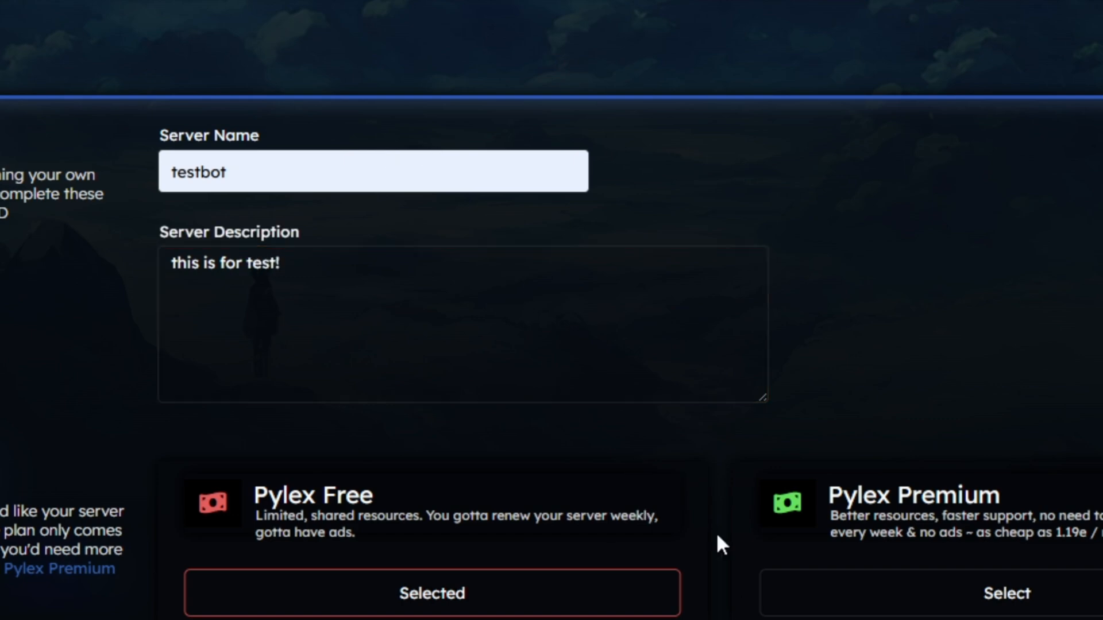
{"action": "scroll", "scroll_direction": "down", "scroll_amount": 3}
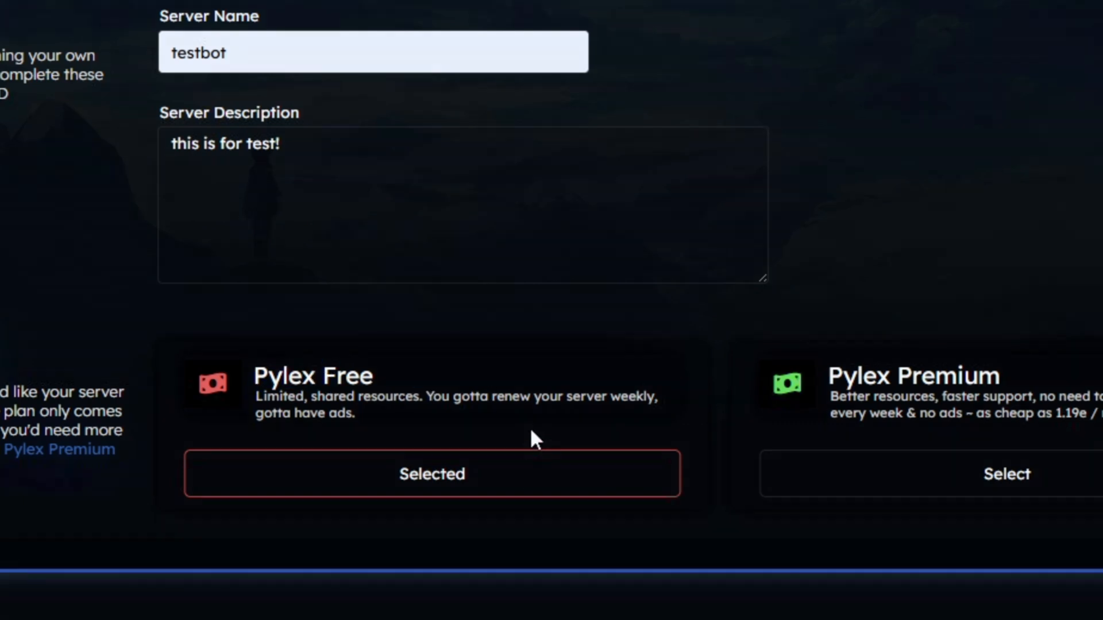
{"action": "scroll", "scroll_direction": "down", "scroll_amount": 3}
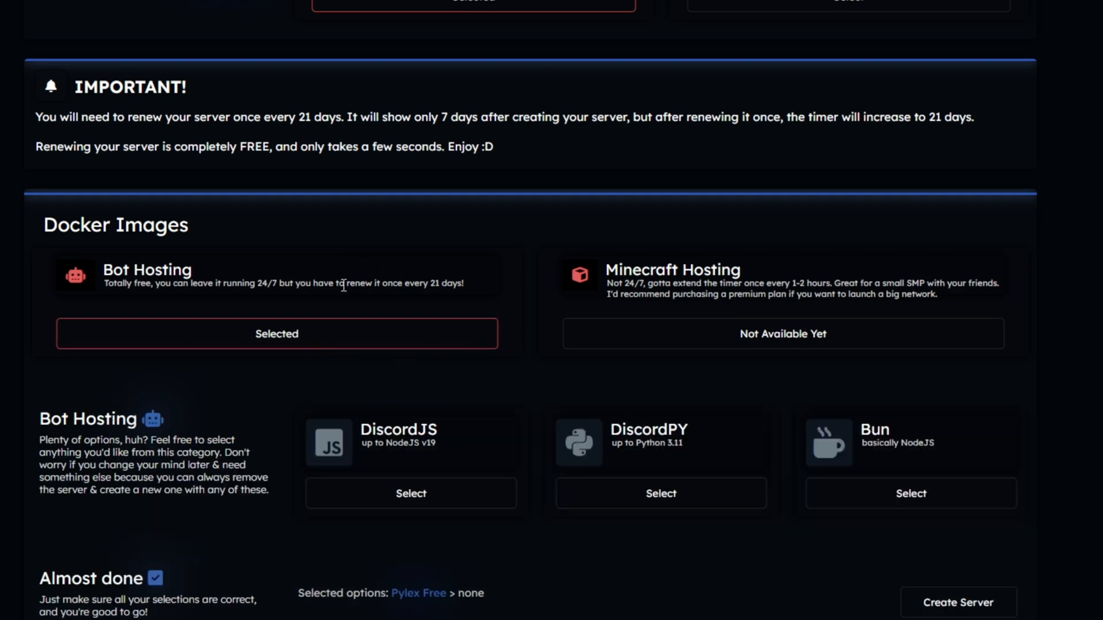
Select the DiscordJS NodeJS docker image under Bot Hosting and create the server.
{"action": "left_click", "coordinate": [412, 493]}
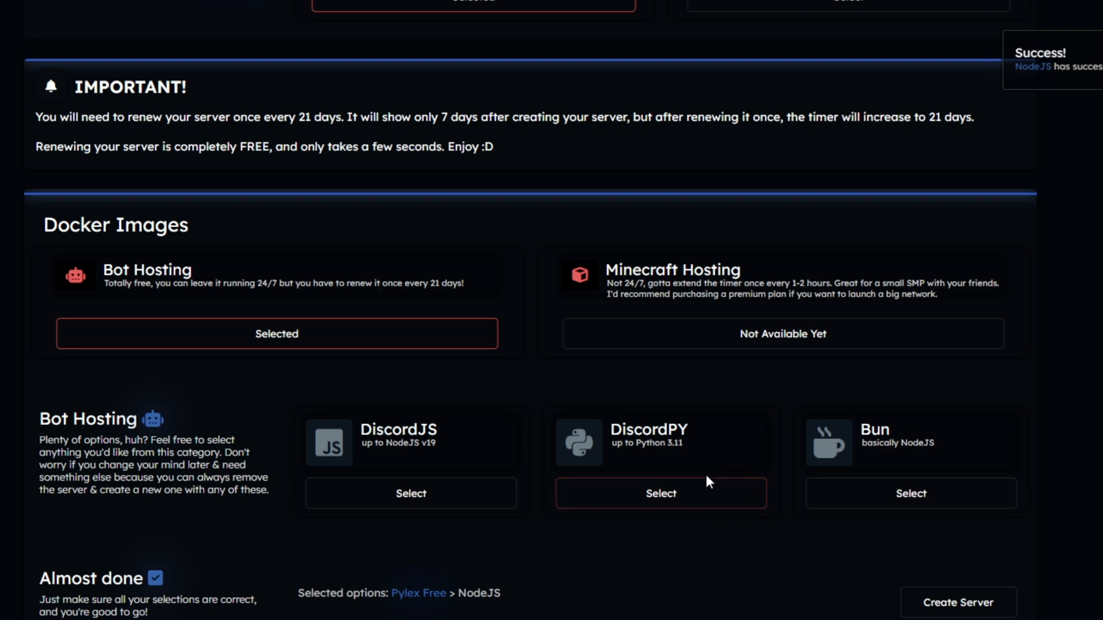
{"action": "scroll", "scroll_direction": "down", "scroll_amount": 3}
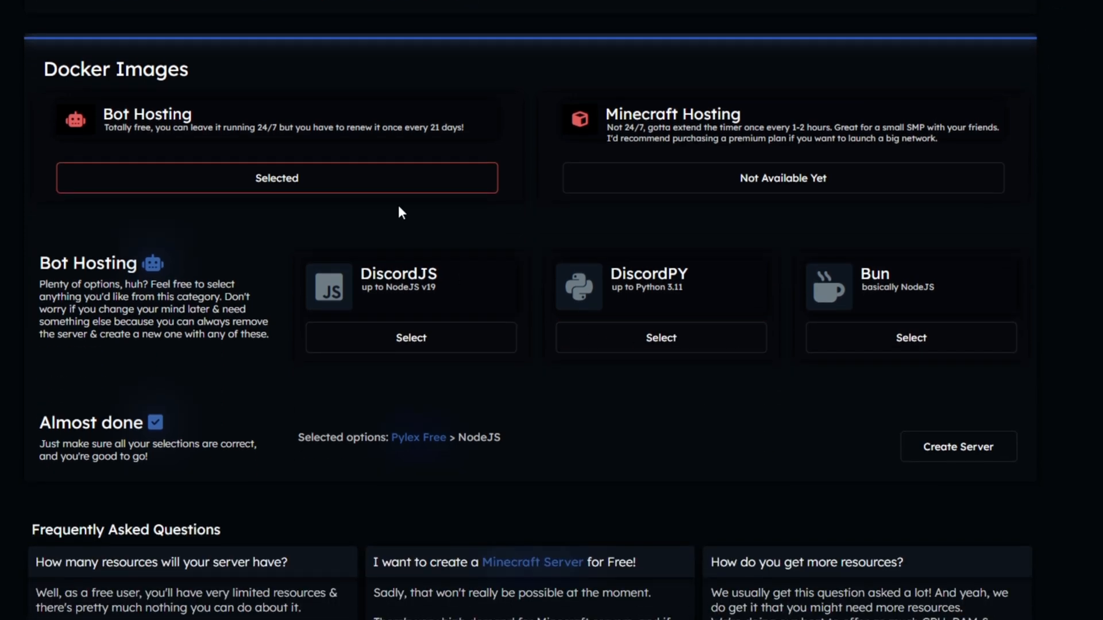
{"action": "scroll", "scroll_direction": "down", "scroll_amount": 3}
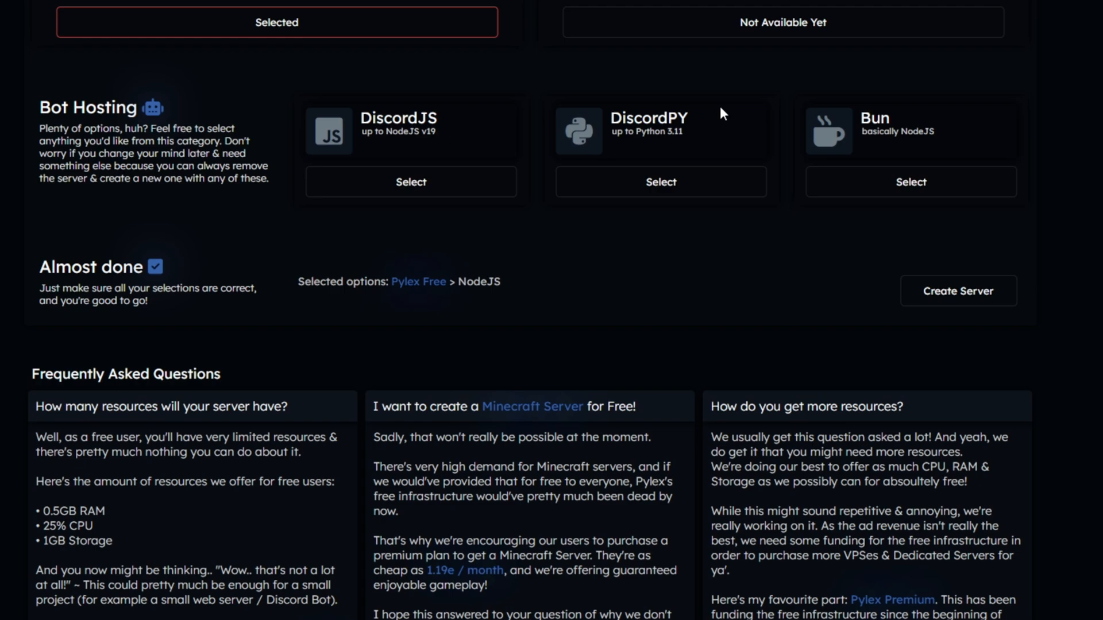
{"action": "scroll", "scroll_direction": "down", "scroll_amount": 3}
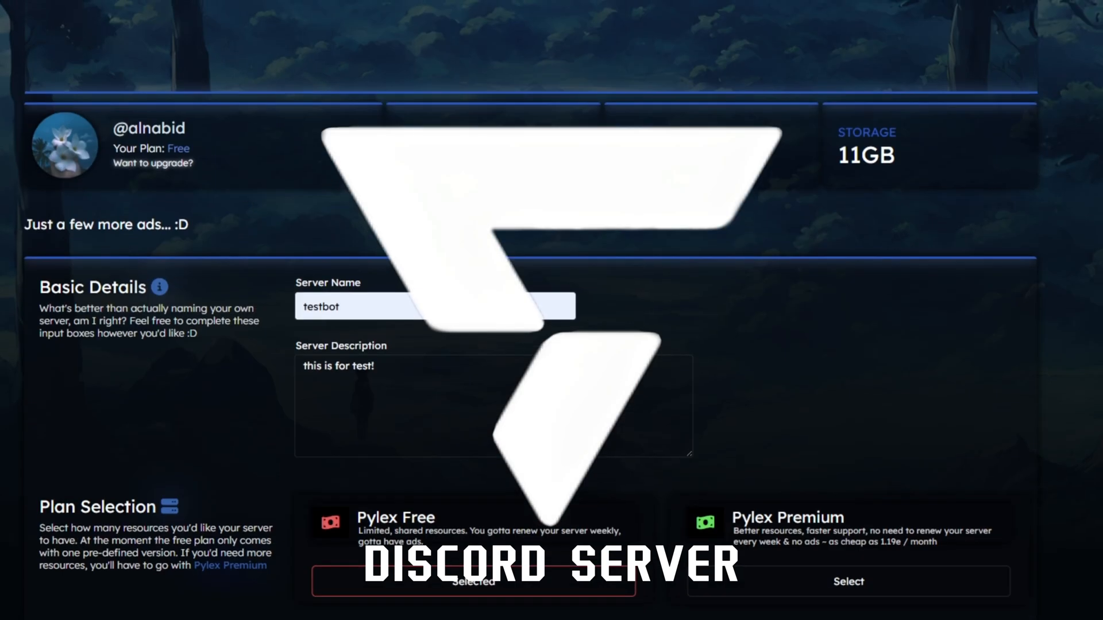
{"action": "scroll", "scroll_direction": "down", "scroll_amount": 3}
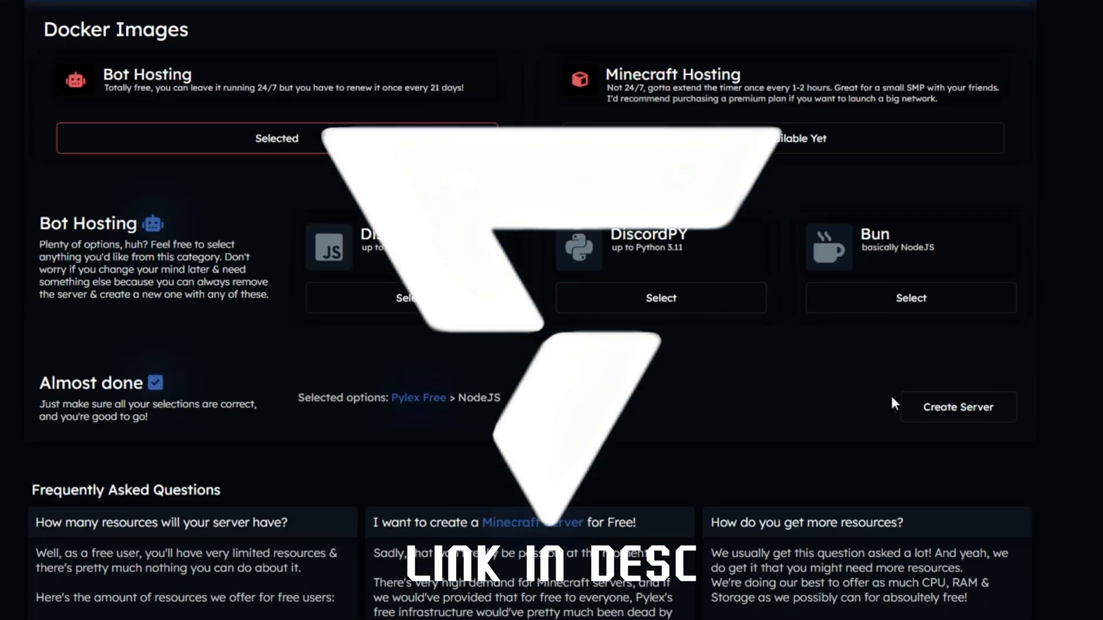
{"action": "mouse_move", "coordinate": [910, 297]}
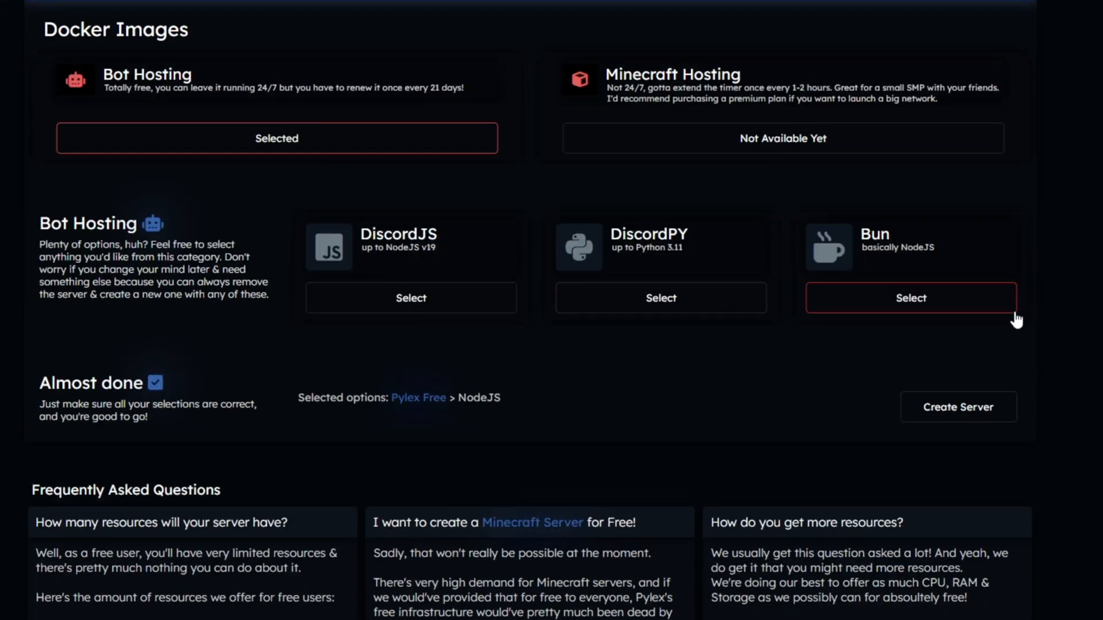
{"action": "left_click", "coordinate": [957, 407]}
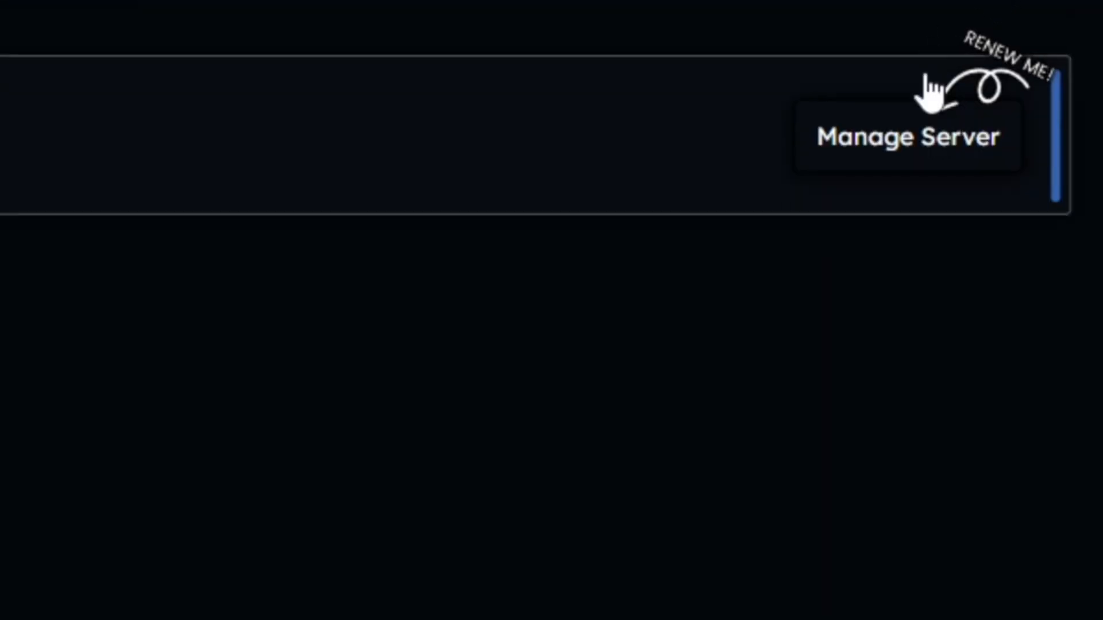
{"action": "left_click", "coordinate": [908, 135]}
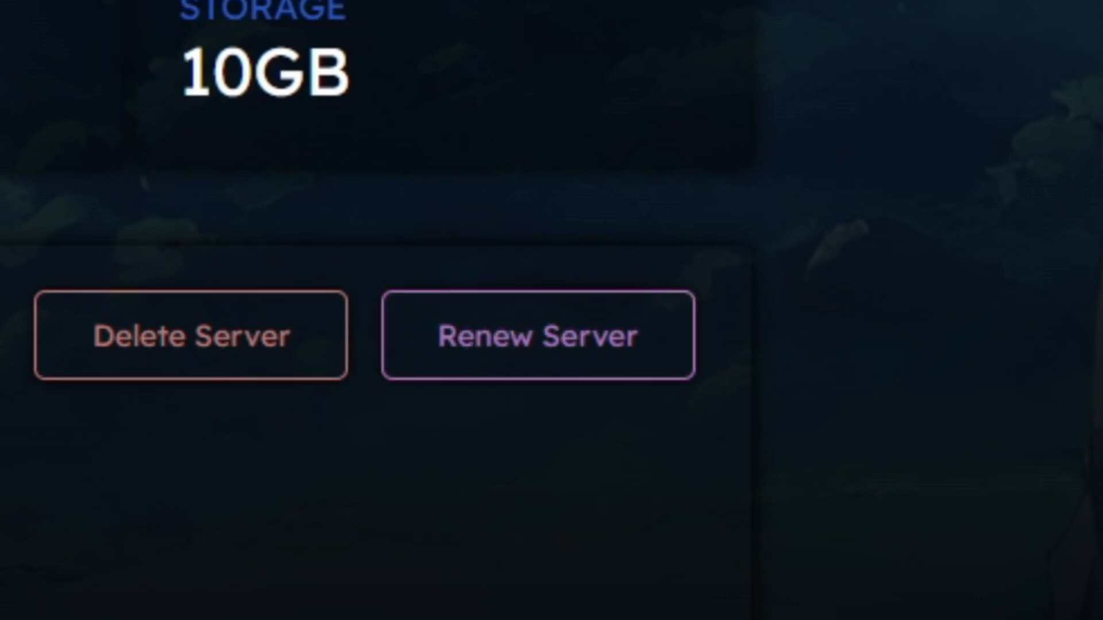
{"action": "scroll", "scroll_direction": "down", "scroll_amount": 3}
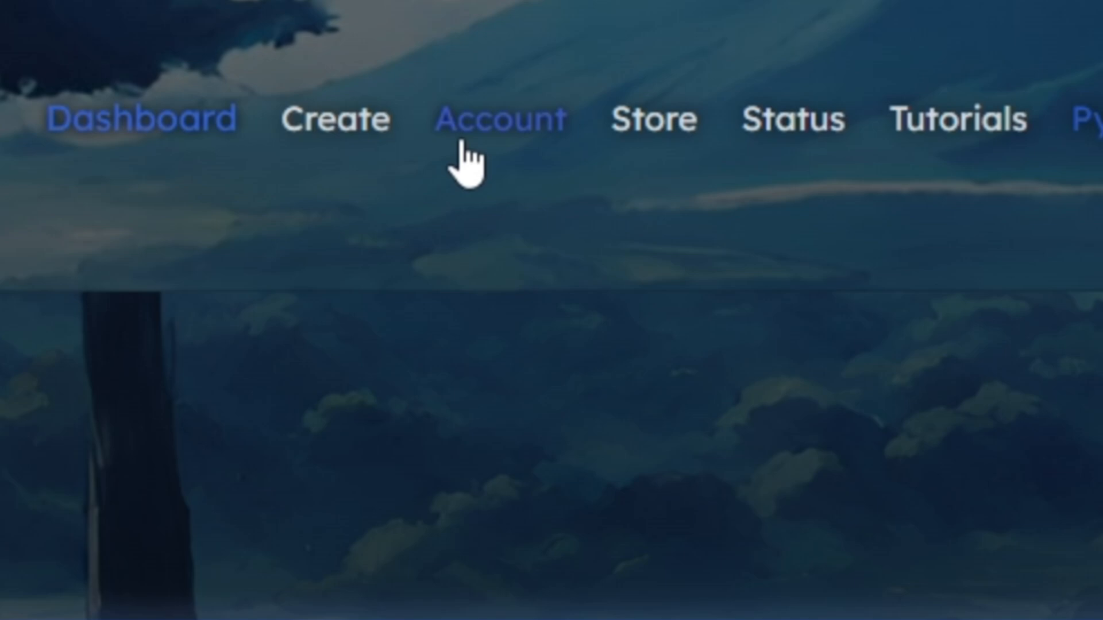
Copy the panel password from the Account page's panel credentials.
{"action": "left_click", "coordinate": [501, 118]}
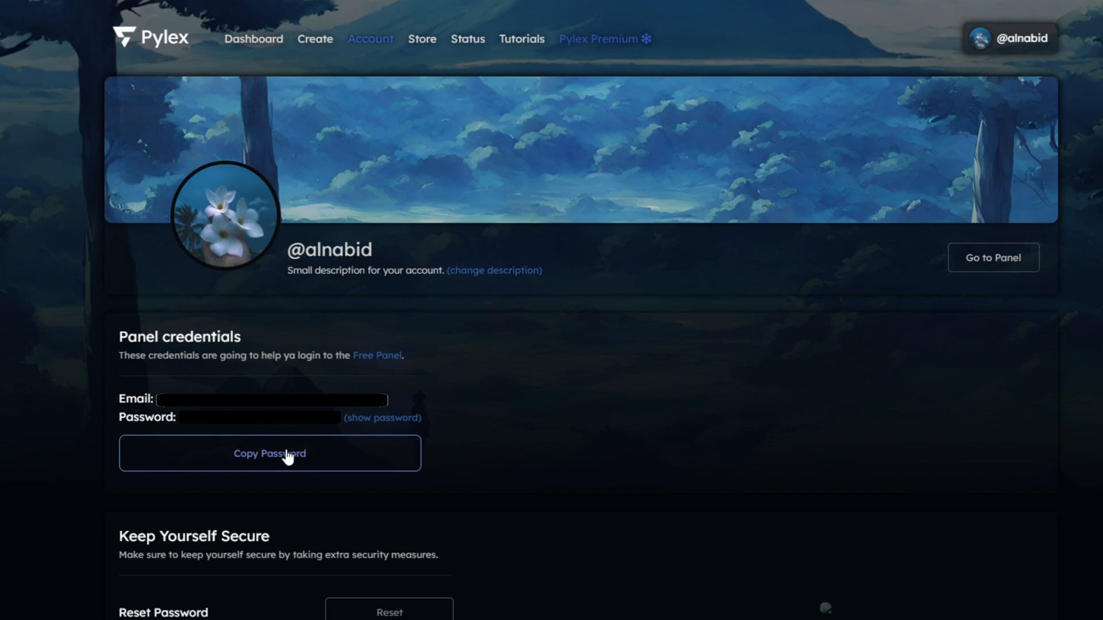
{"action": "left_click", "coordinate": [269, 452]}
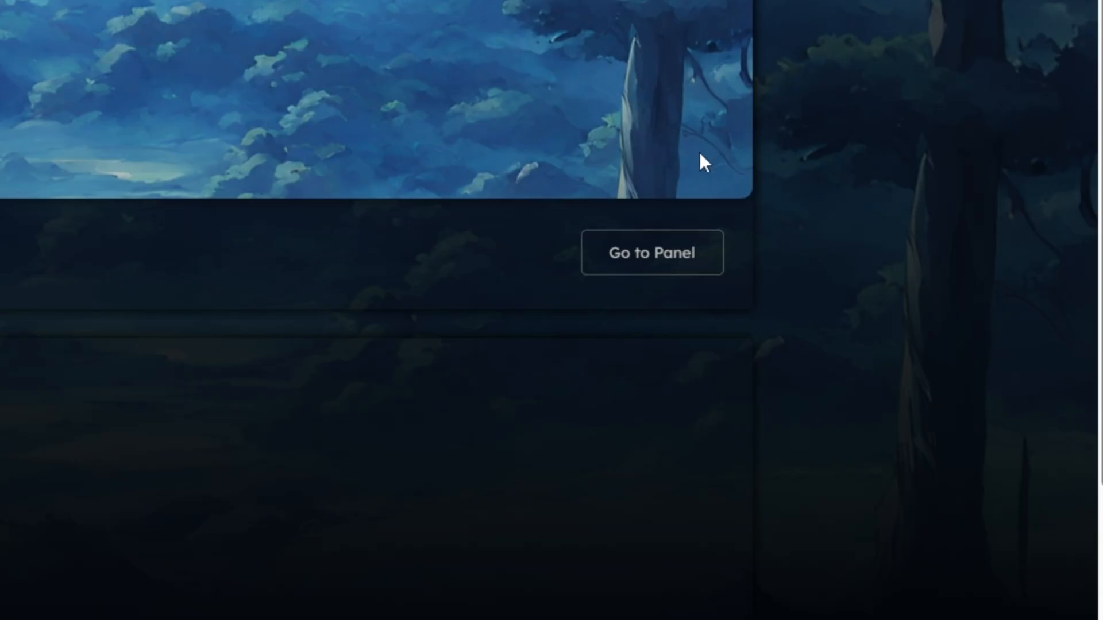
{"action": "mouse_move", "coordinate": [1096, 372]}
{"action": "type", "text": "https://free.pylexnodes.net/auth"}
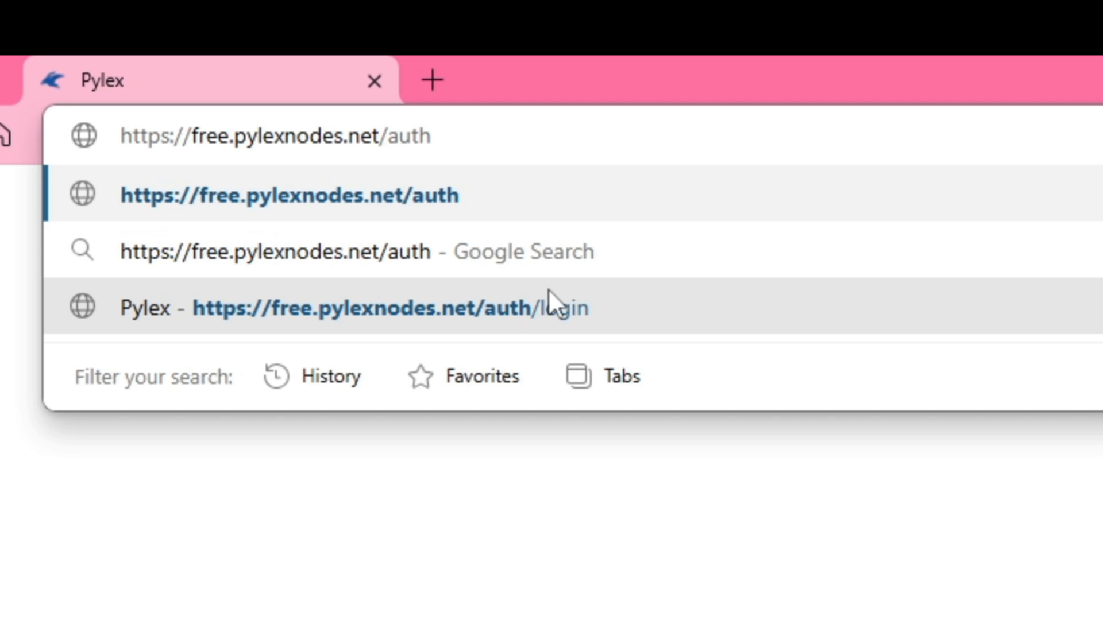
Log in at free.pylexnodes.net/auth/login with the copied credentials to reach testbot's console.
{"action": "type", "text": "/lo"}
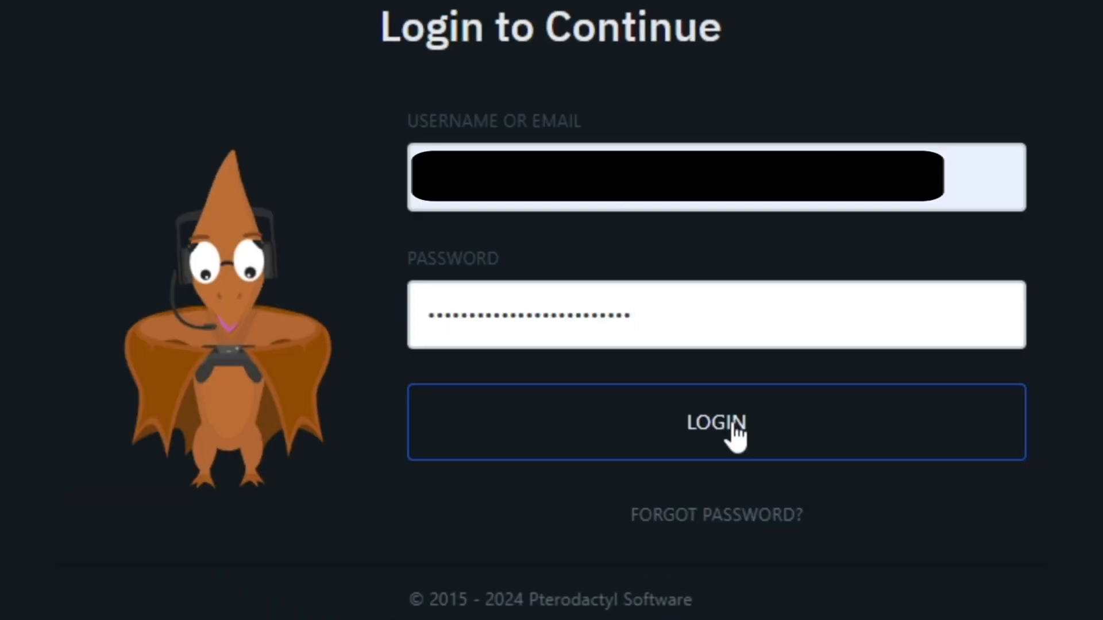
{"action": "left_click", "coordinate": [716, 422]}
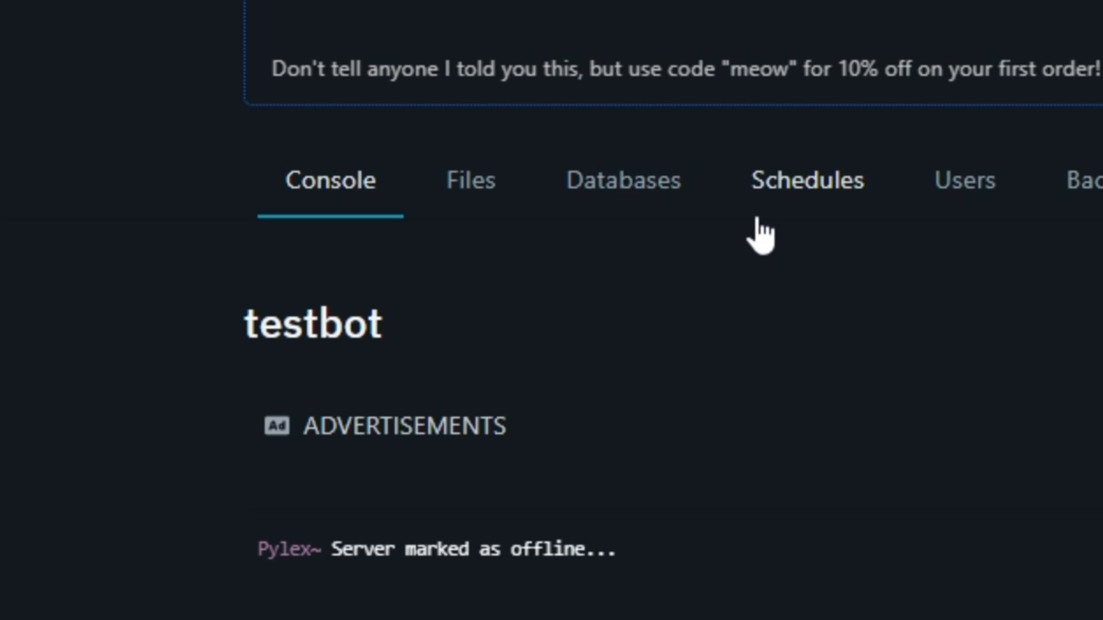
{"action": "mouse_move", "coordinate": [517, 205]}
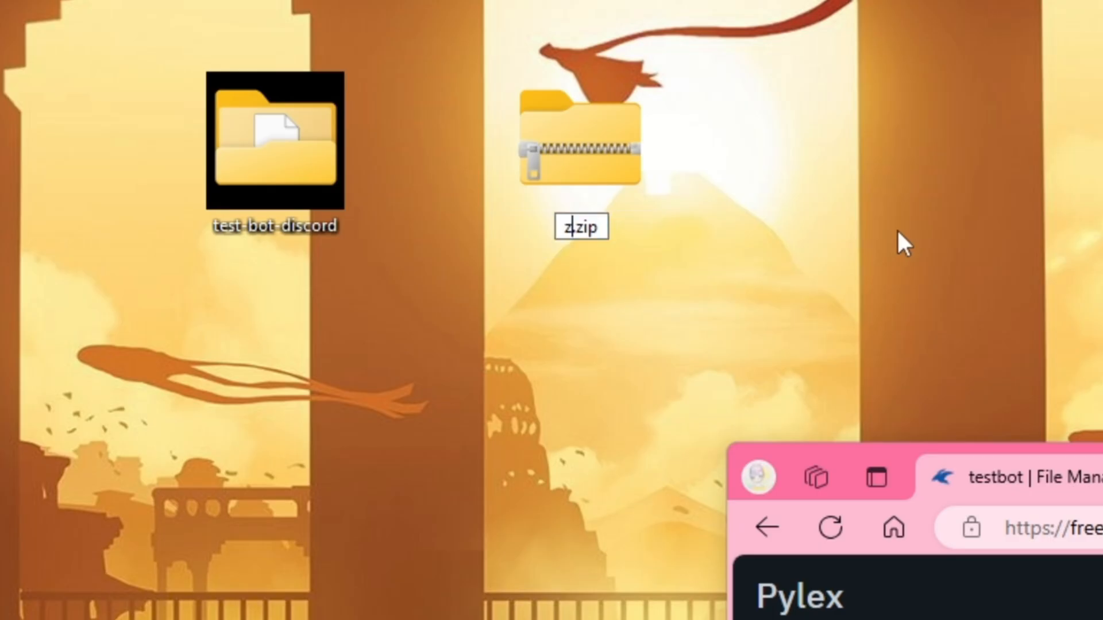
Compress the bot files into hostzip.zip and upload it to testbot's files.
{"action": "type", "text": "hos"}
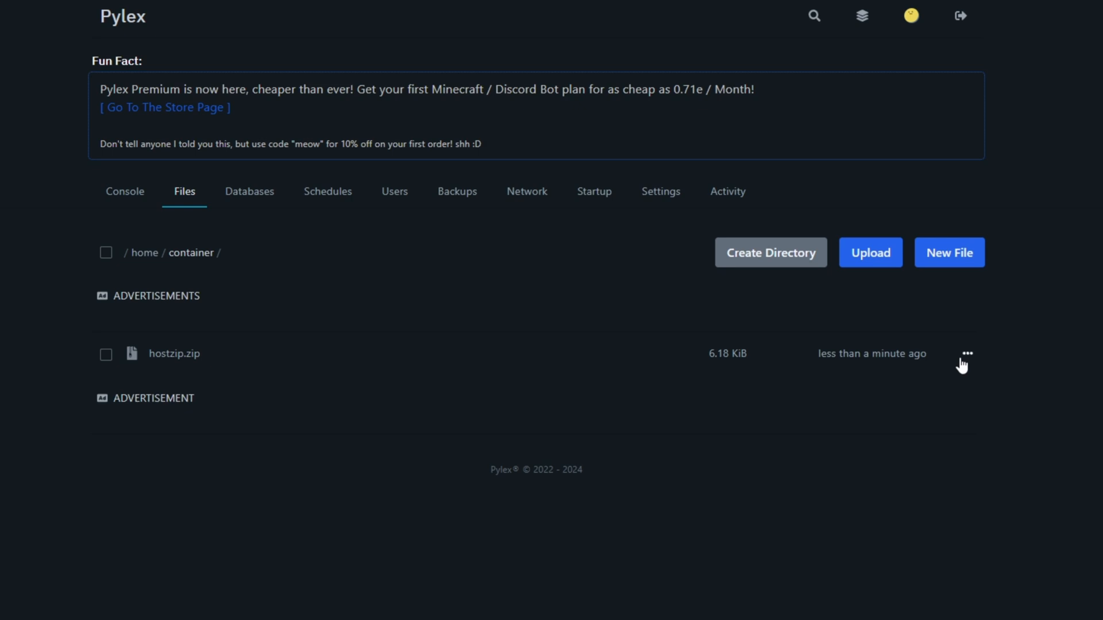
Unarchive hostzip.zip into src, .env and package files, then review Startup's Docker Image setting.
{"action": "left_click", "coordinate": [966, 353]}
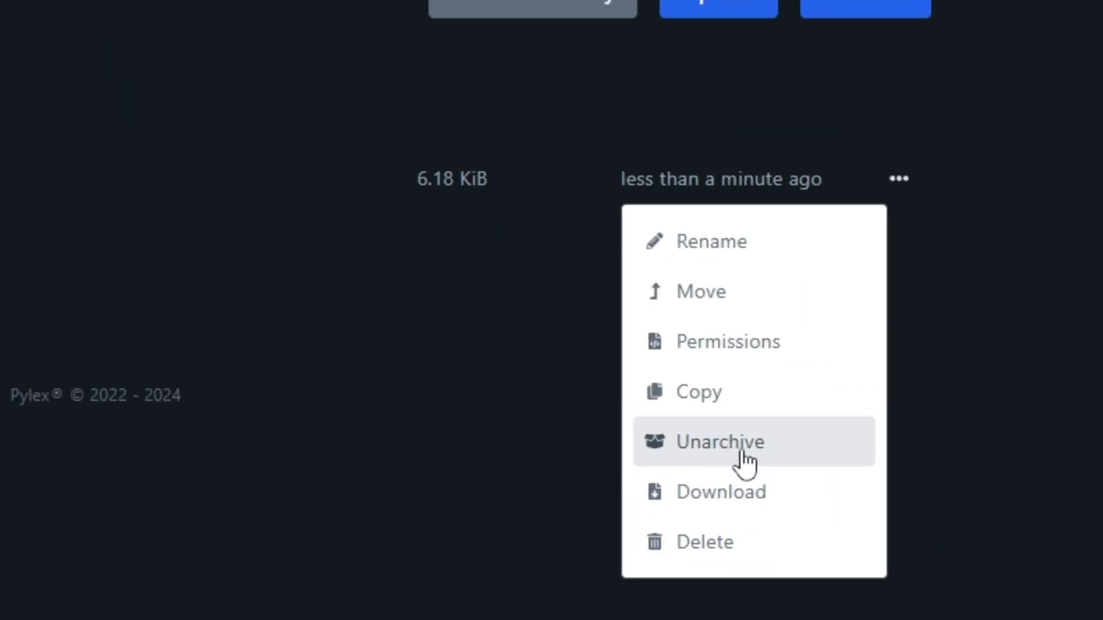
{"action": "left_click", "coordinate": [719, 441]}
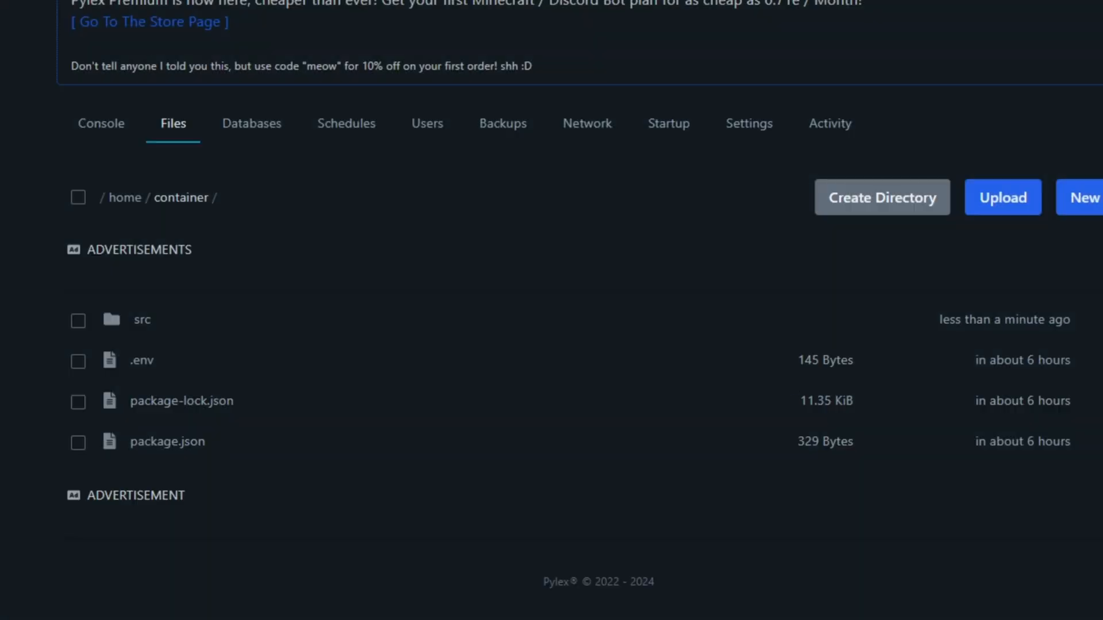
{"action": "mouse_move", "coordinate": [355, 27]}
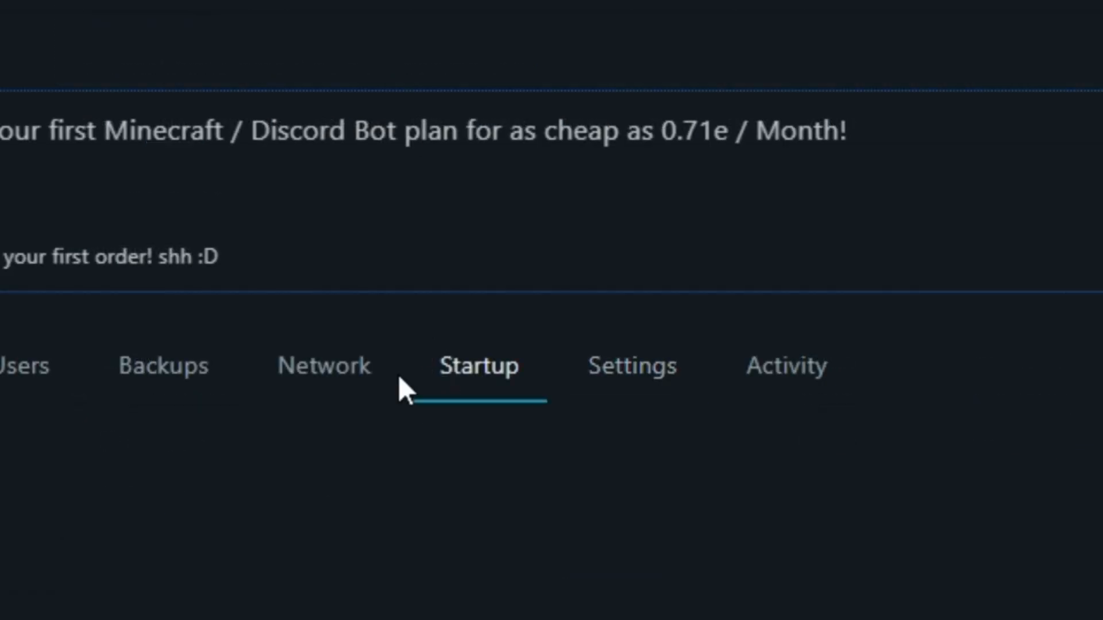
{"action": "left_click", "coordinate": [535, 271]}
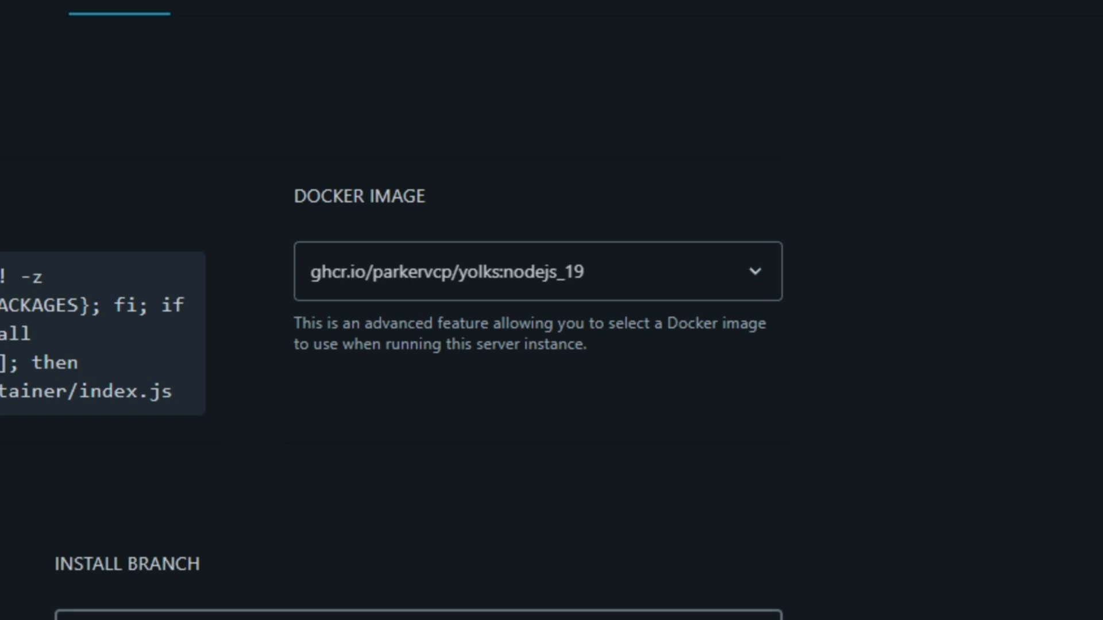
{"action": "scroll", "scroll_direction": "down", "scroll_amount": 3}
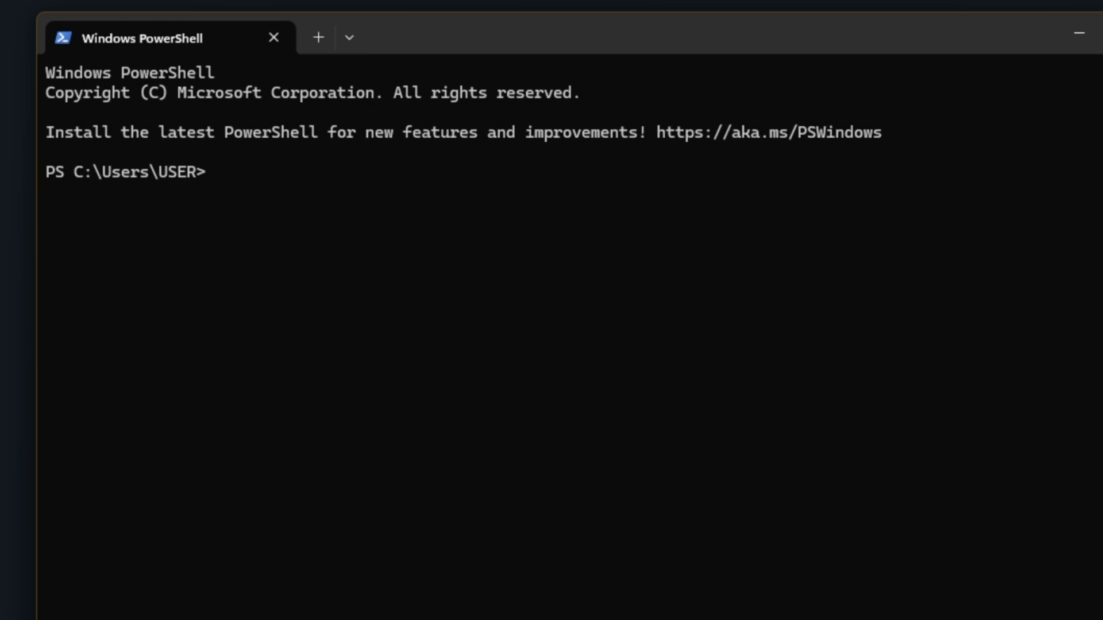
Run node -v, which reports v20.10.0, and select that version string.
{"action": "type", "text": "node -v"}
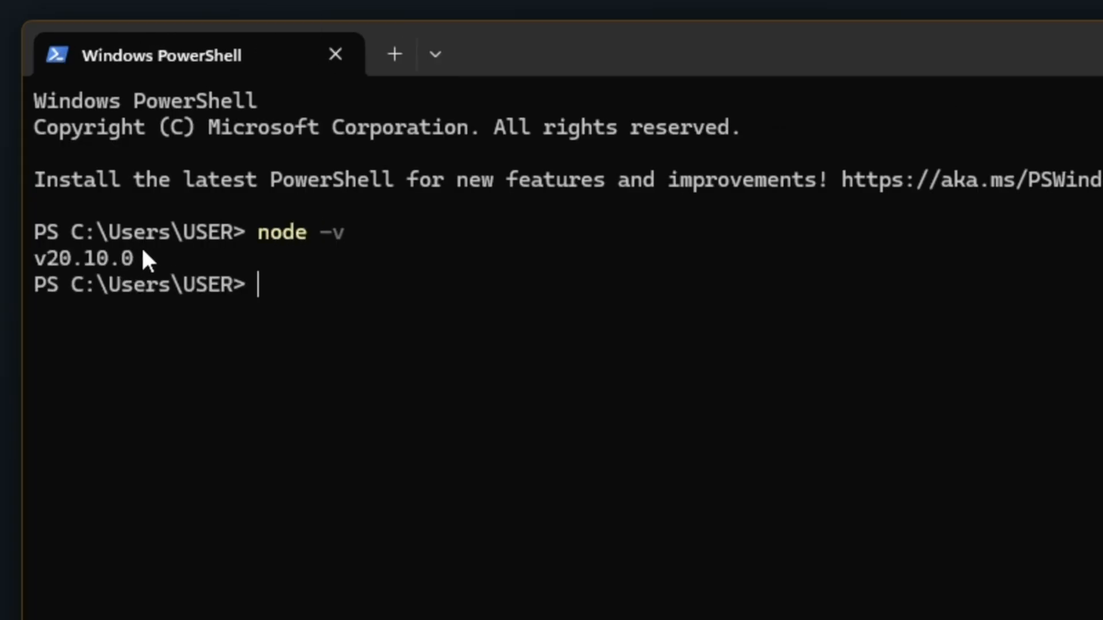
{"action": "double_click", "coordinate": [81, 258]}
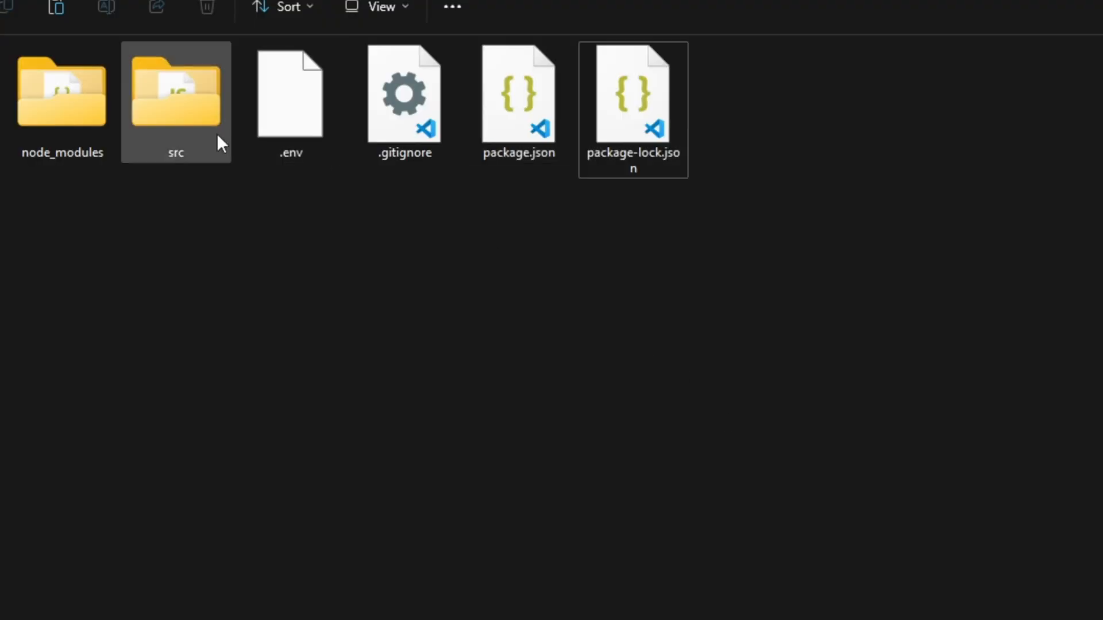
Locate the entry file in the src folder and begin editing additional node packages.
{"action": "double_click", "coordinate": [175, 92]}
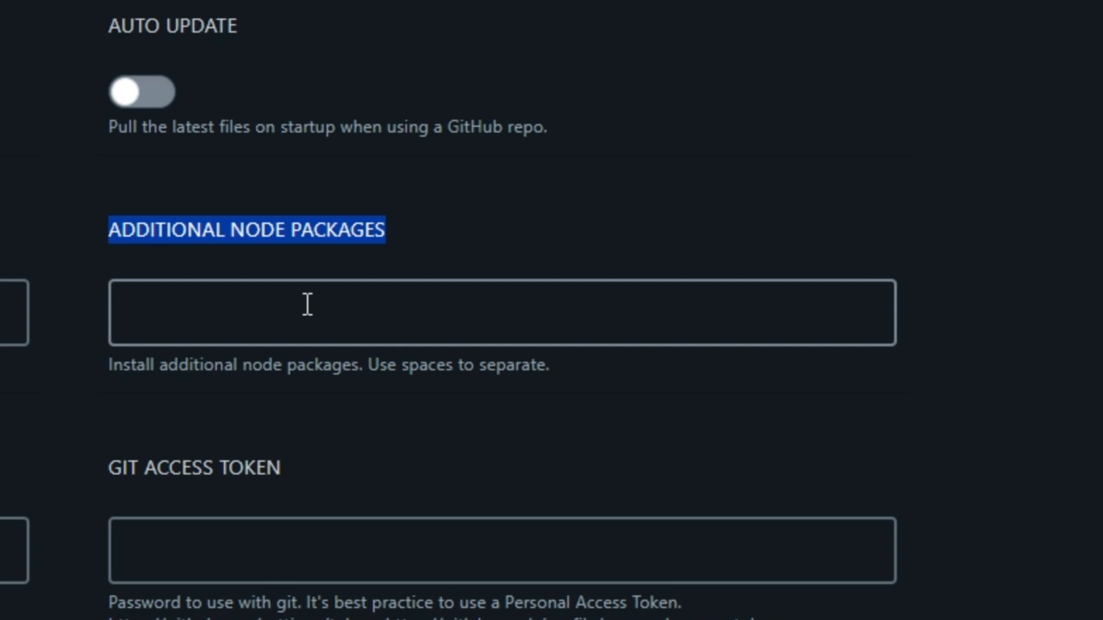
{"action": "left_click", "coordinate": [524, 313]}
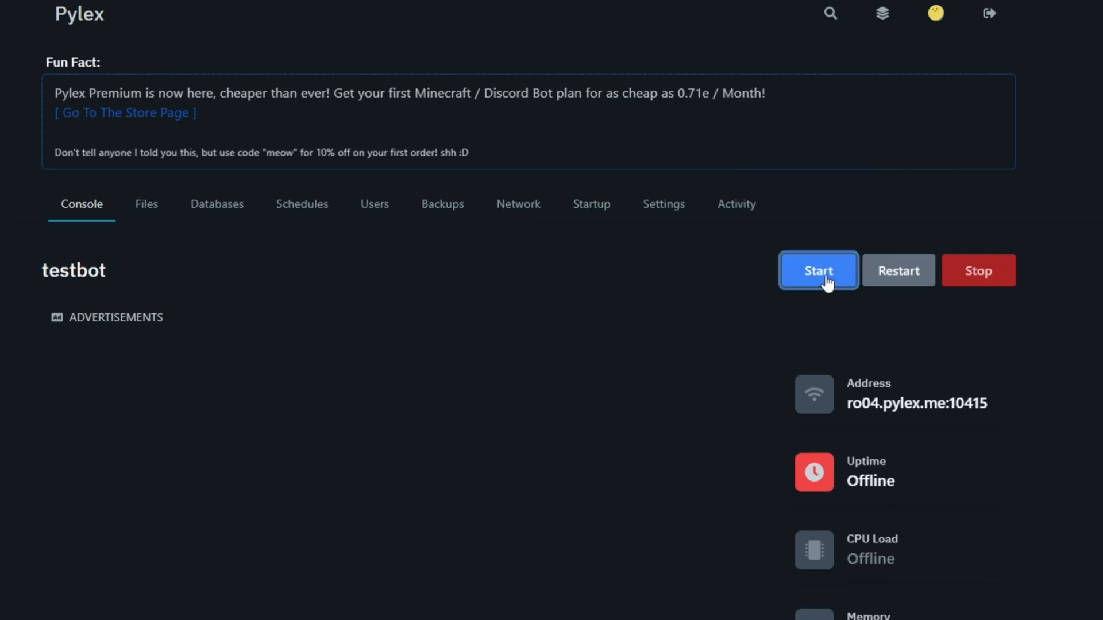
Start the testbot server and enter discord.js as an additional node package.
{"action": "left_click", "coordinate": [819, 270]}
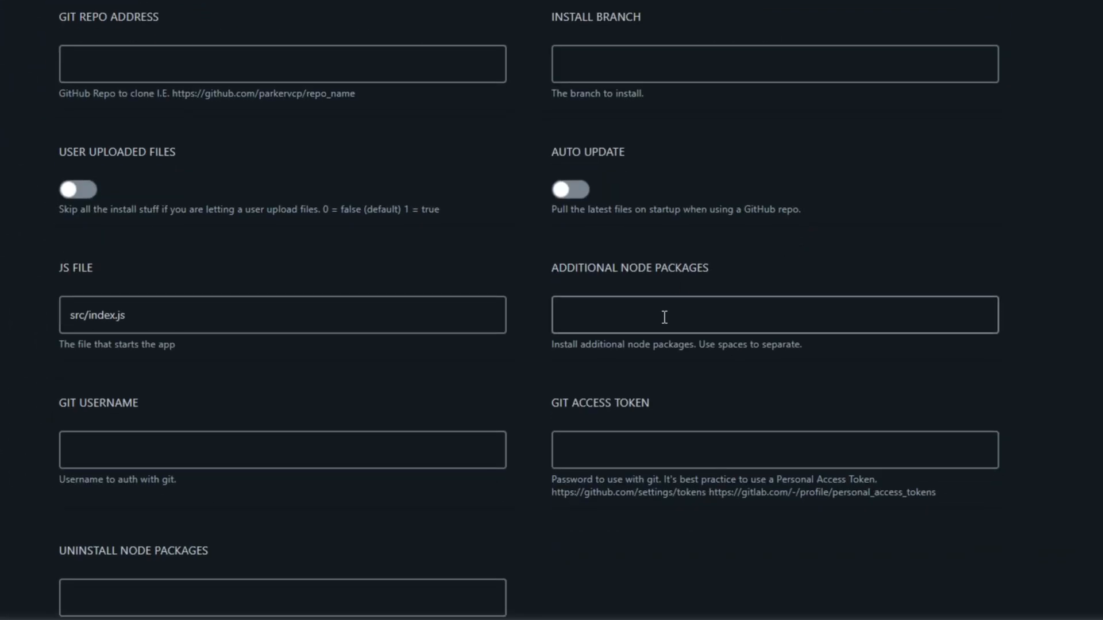
{"action": "left_click", "coordinate": [773, 315]}
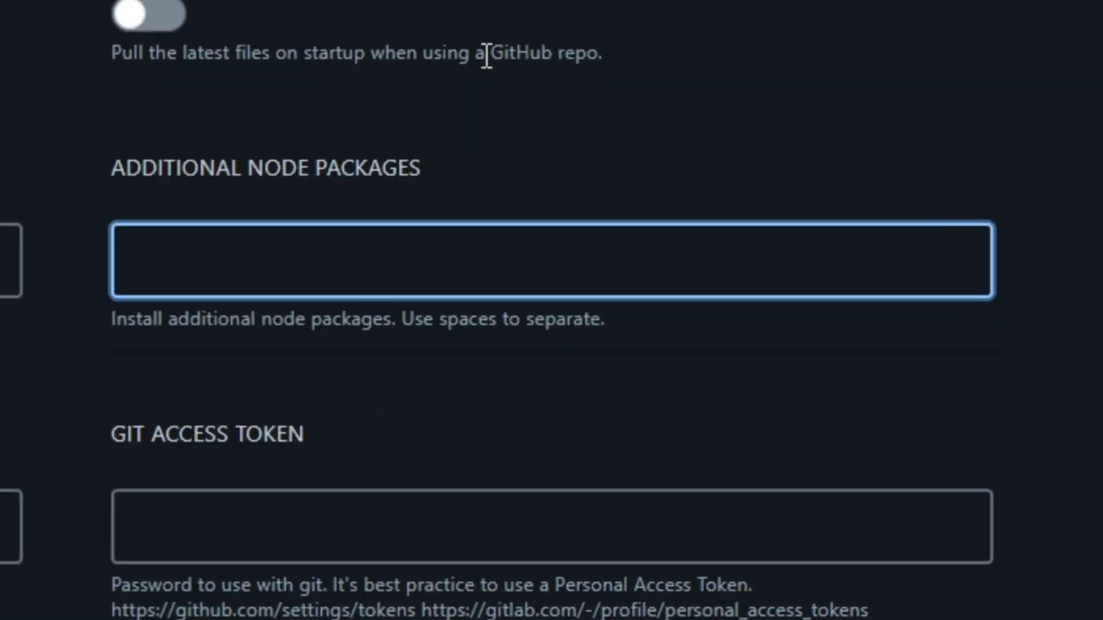
{"action": "type", "text": "discor"}
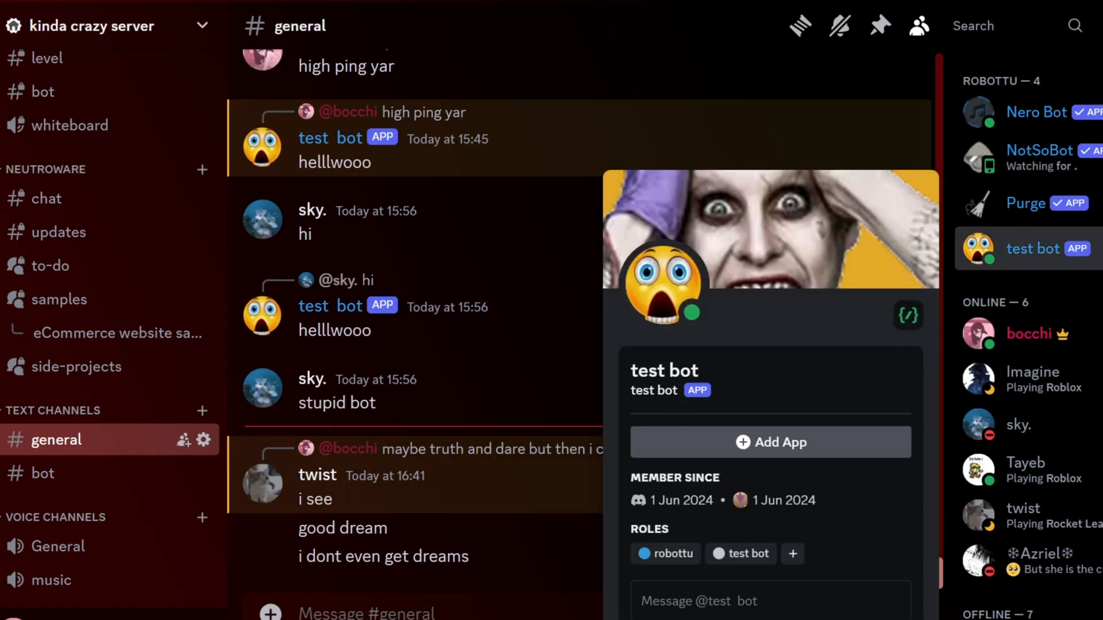
Send the test bot's /add command with 2 as the first number in #general.
{"action": "type", "text": "/"}
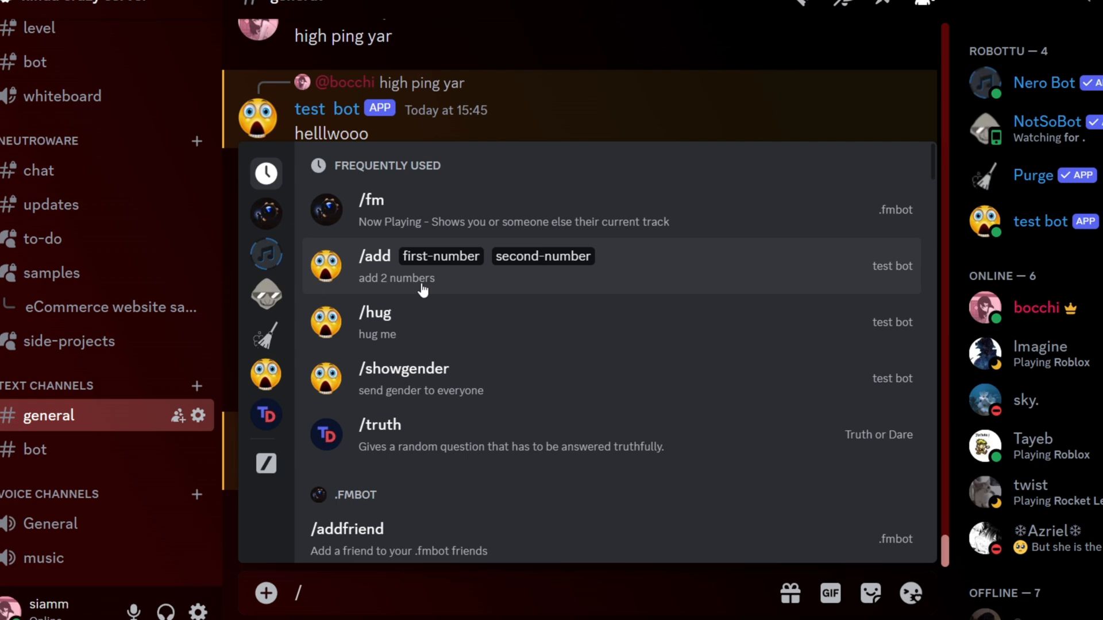
{"action": "type", "text": "2 second-number"}
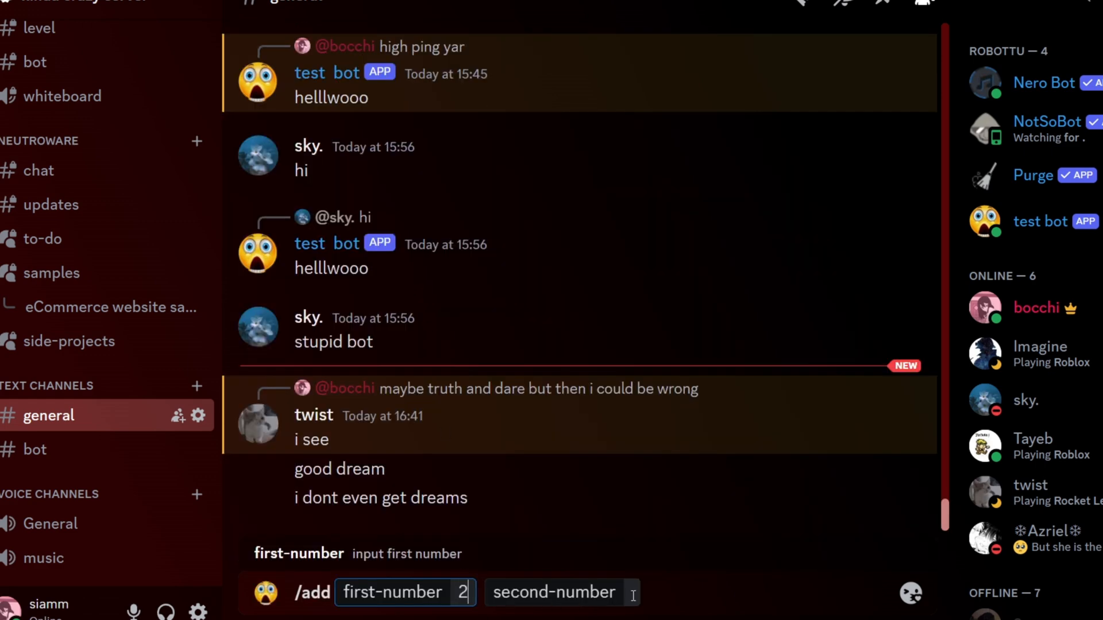
{"action": "key", "text": "Enter"}
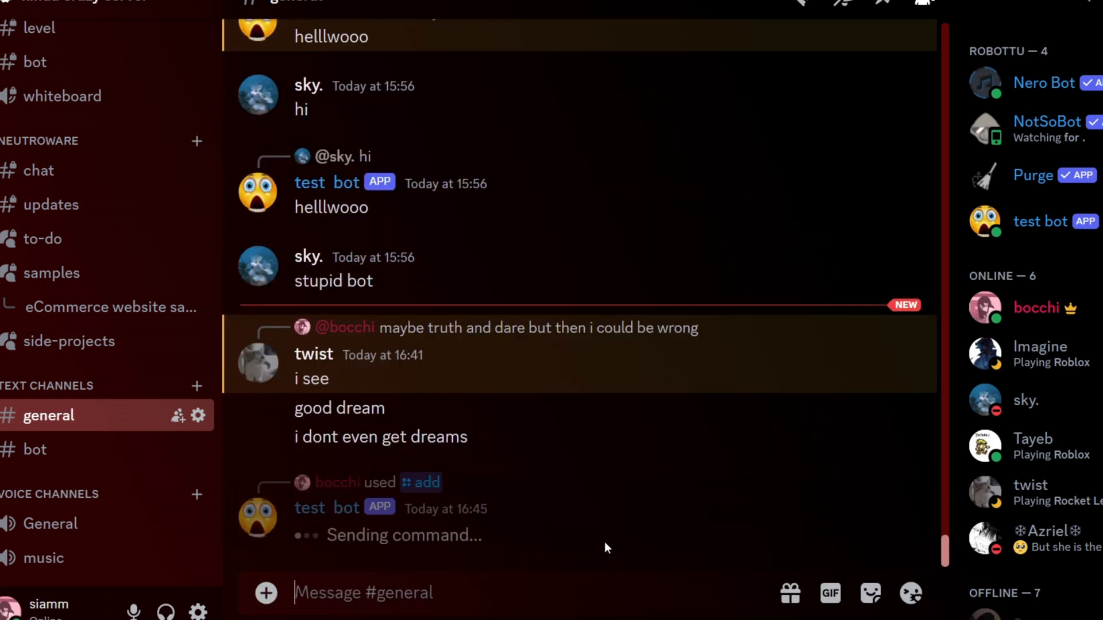